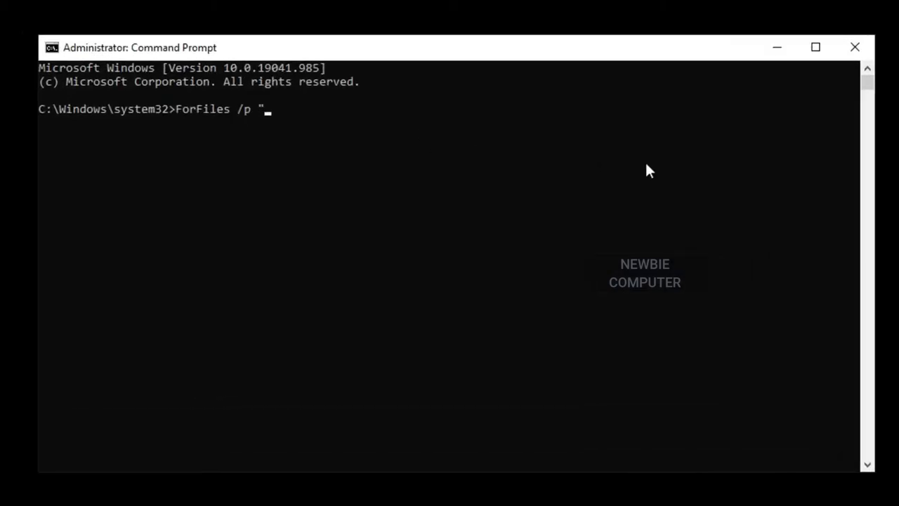
List D:\temp with ForFiles, then narrow it to .log files recursively with /s /M *.log.
text(D:\temp")
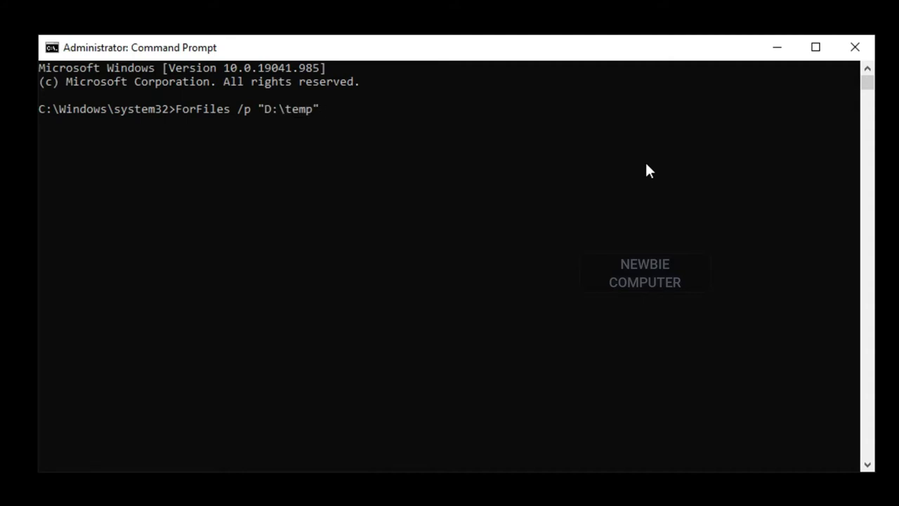
key(Enter)
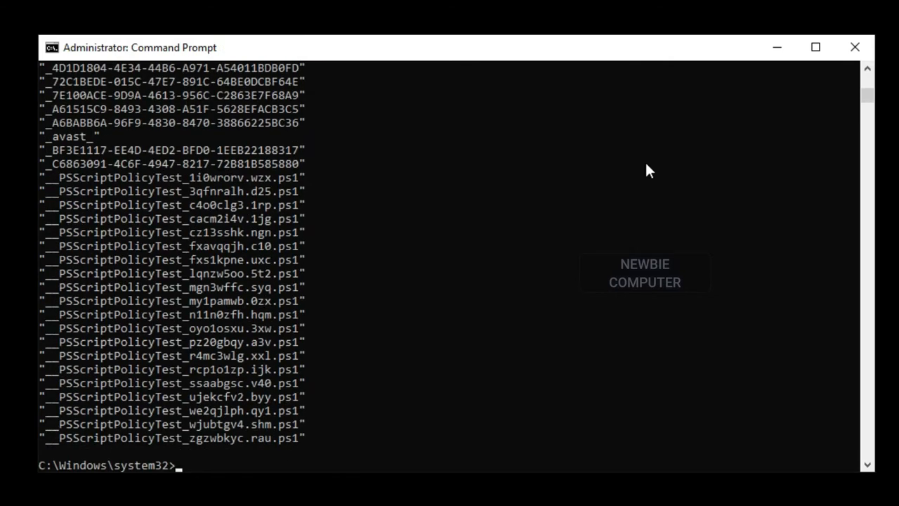
text(ForFiles /p "D:\temp")
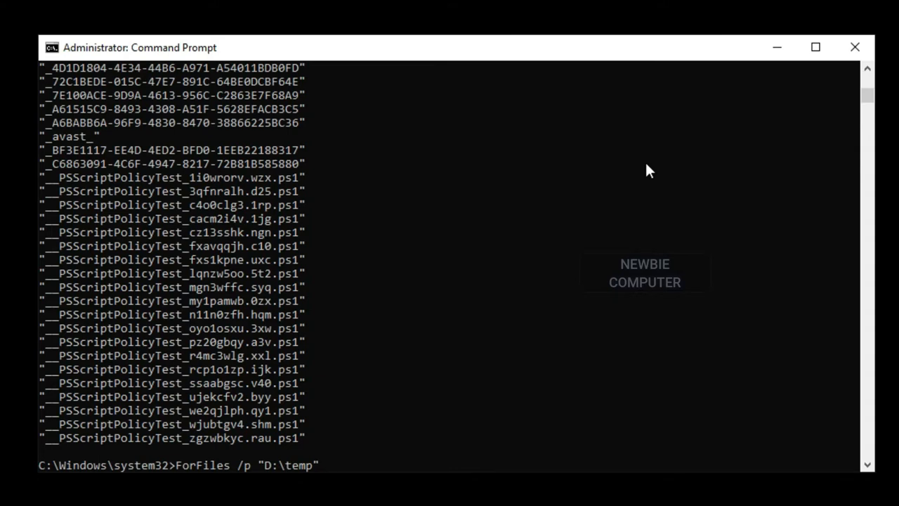
text(/s)
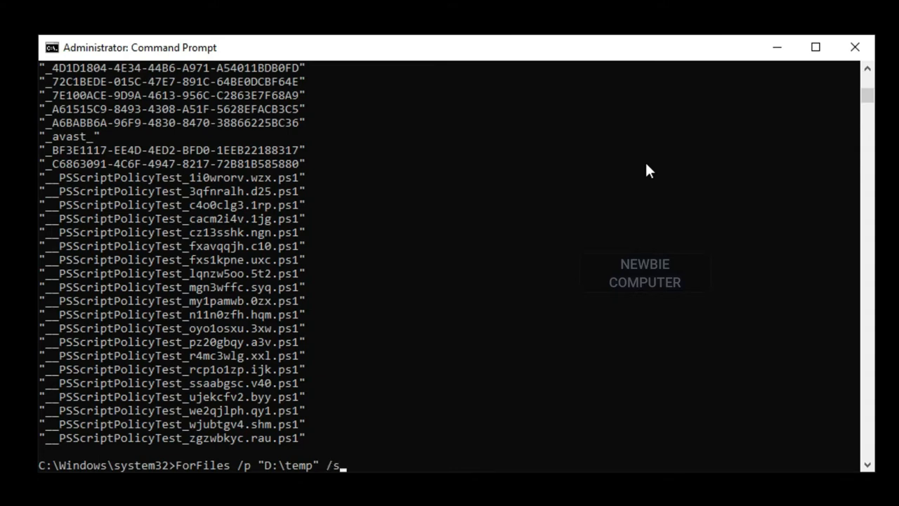
text(/)
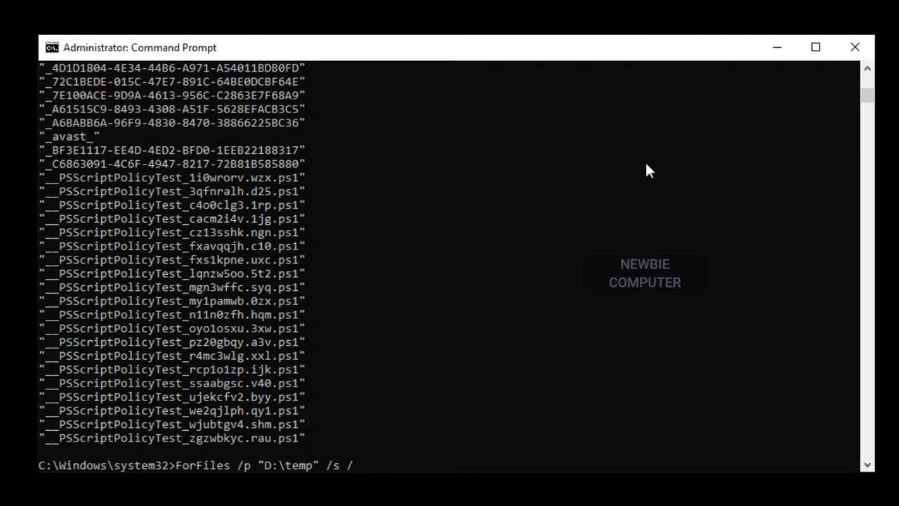
text(/M *.log)
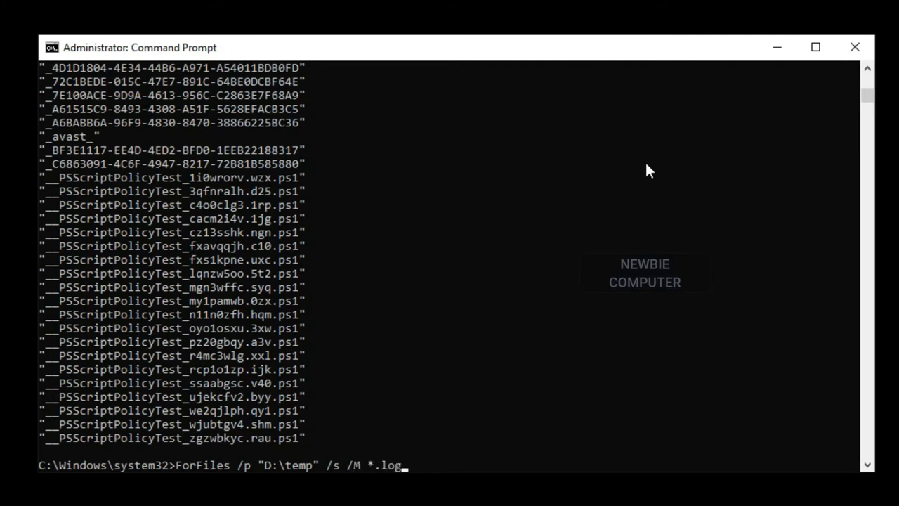
key(Enter)
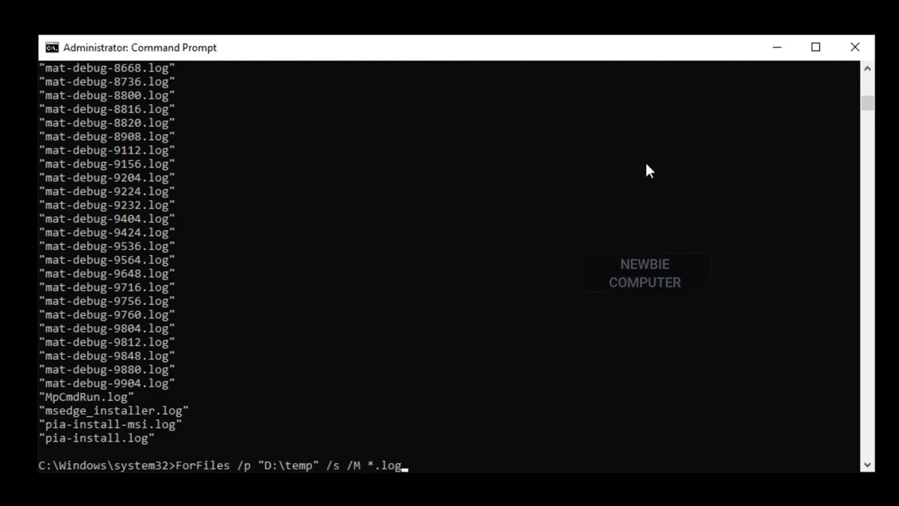
Filter the .log listing to files older than 100 days with /d -100, then close the console.
text(/d -)
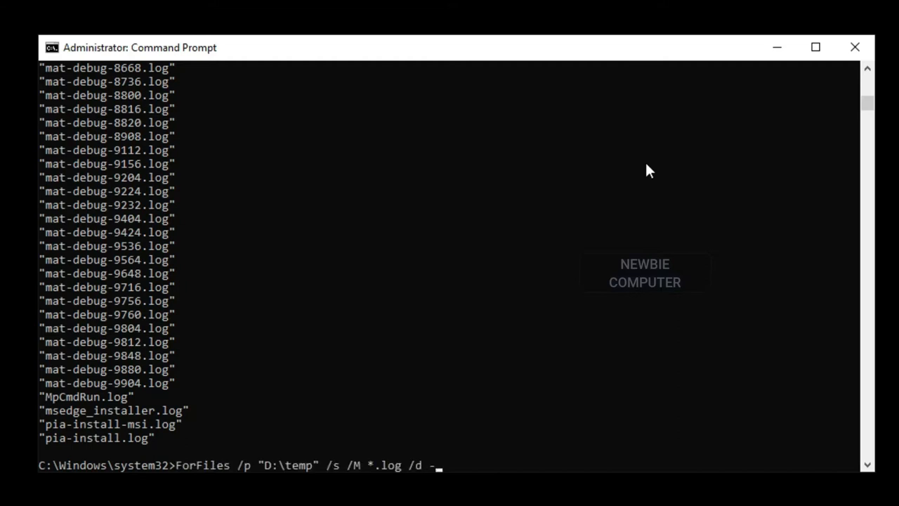
text(100)
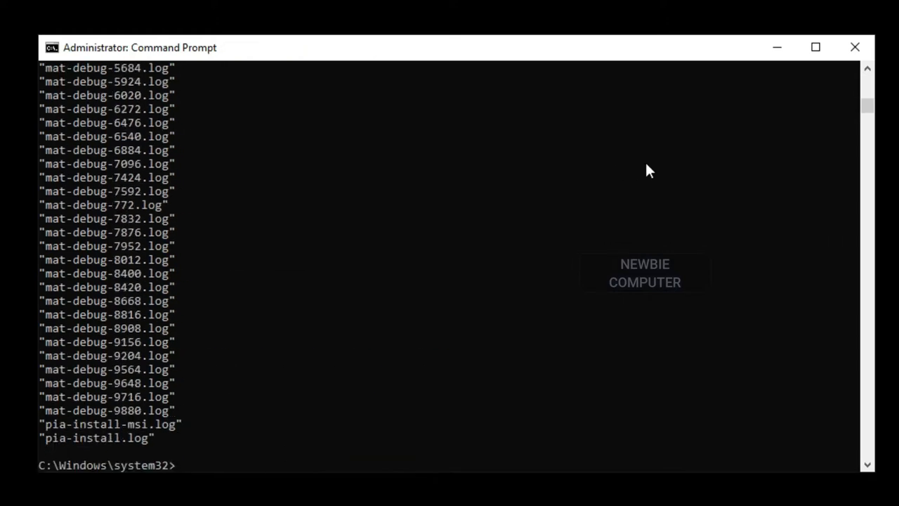
text(ForFiles /p "D:\temp" /s /M *.log /d -100)
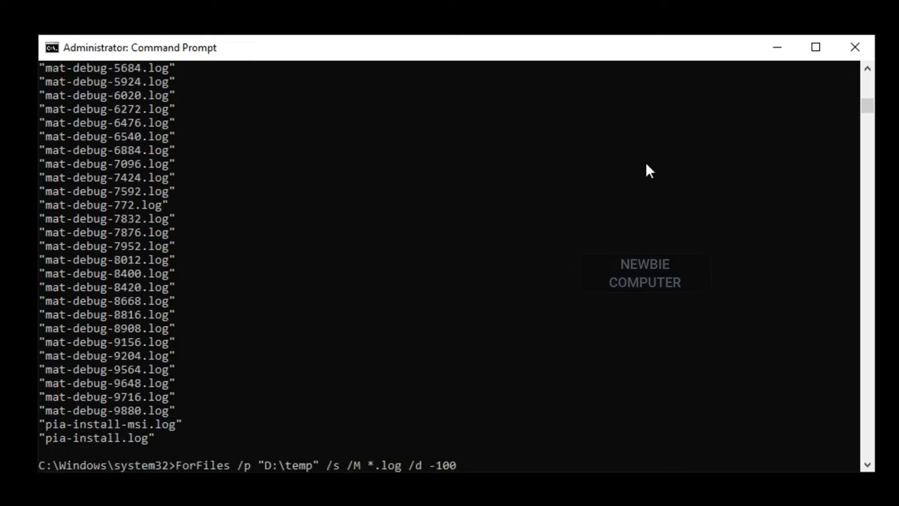
click(11, 483)
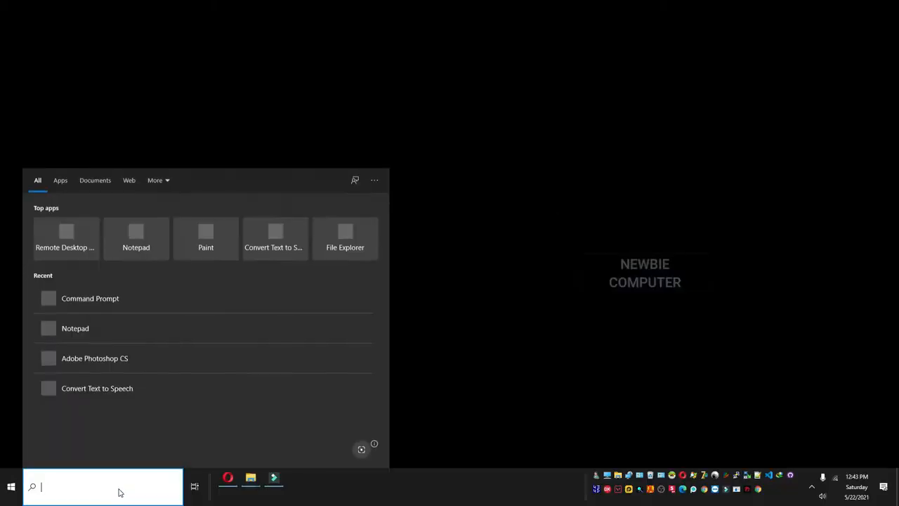
Search the Start menu for cmd to relaunch Command Prompt as administrator.
text(cmd)
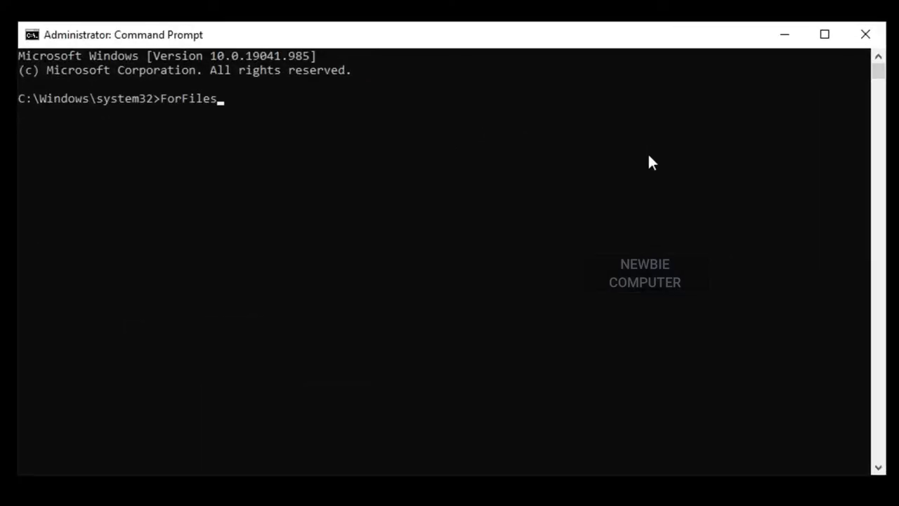
List the contents of D:\temp with ForFiles /p "D:\temp" and recall the command.
text(/p ")
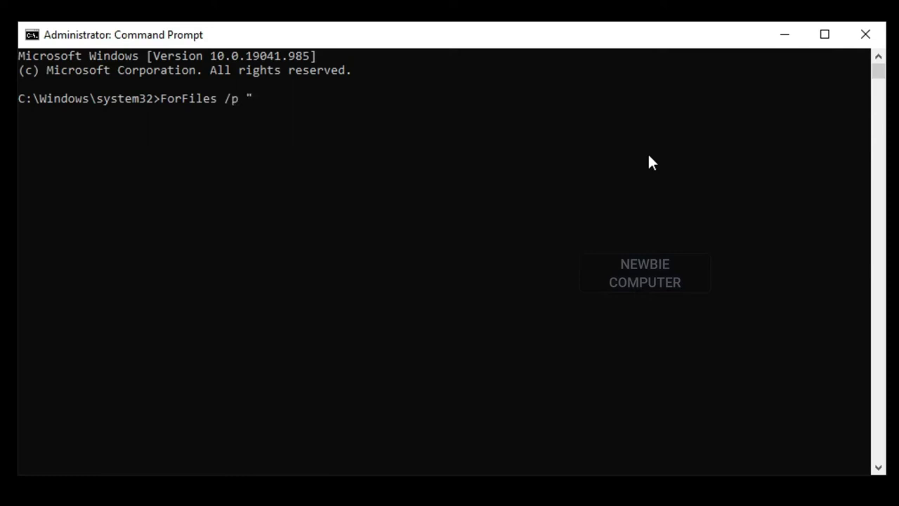
text(D:\temp")
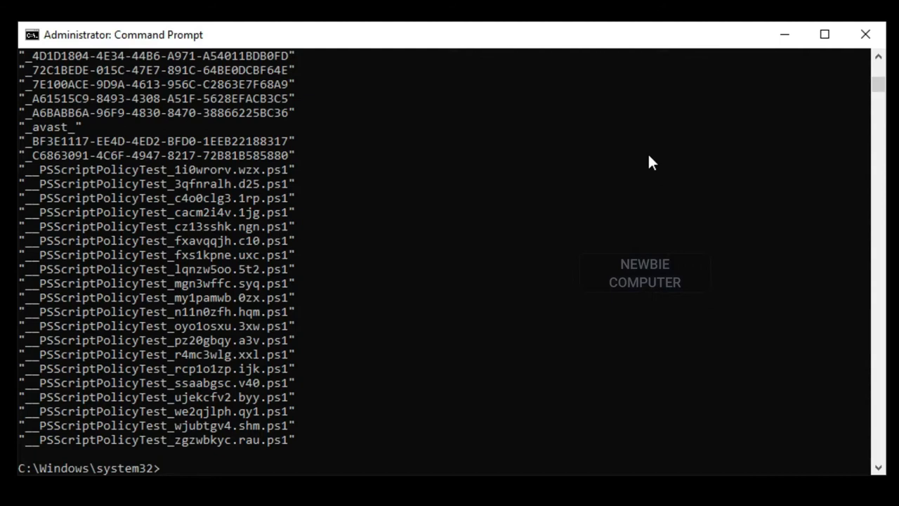
text(ForFiles /p "D:\temp")
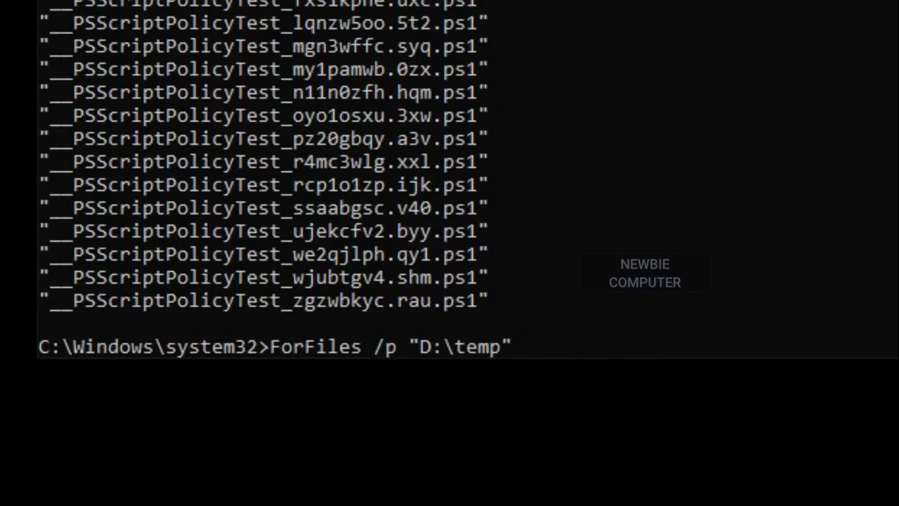
Extend the ForFiles command with /s /M *.log to list .log files recursively.
text(/)
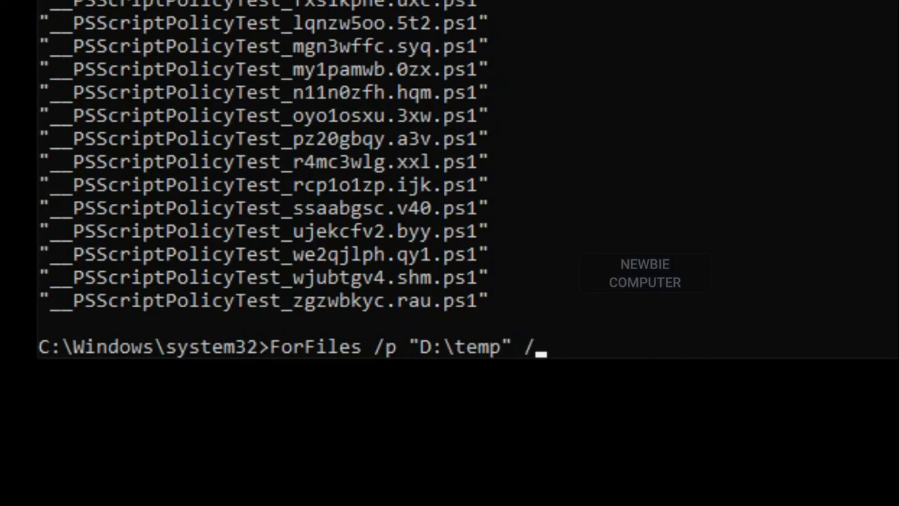
text(s)
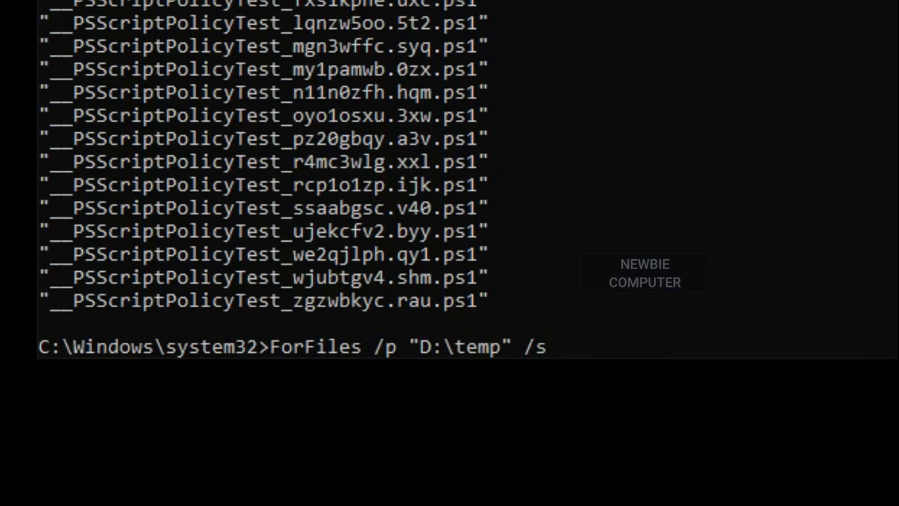
text(/M)
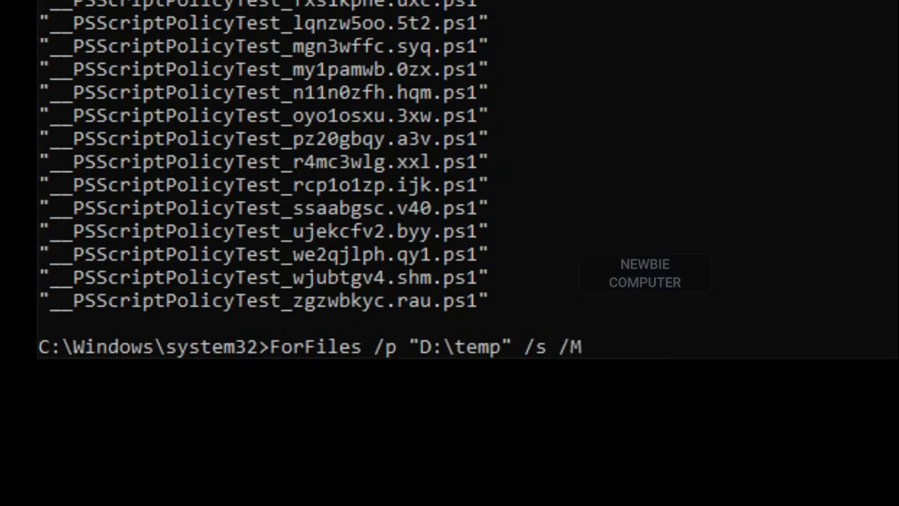
text(*.)
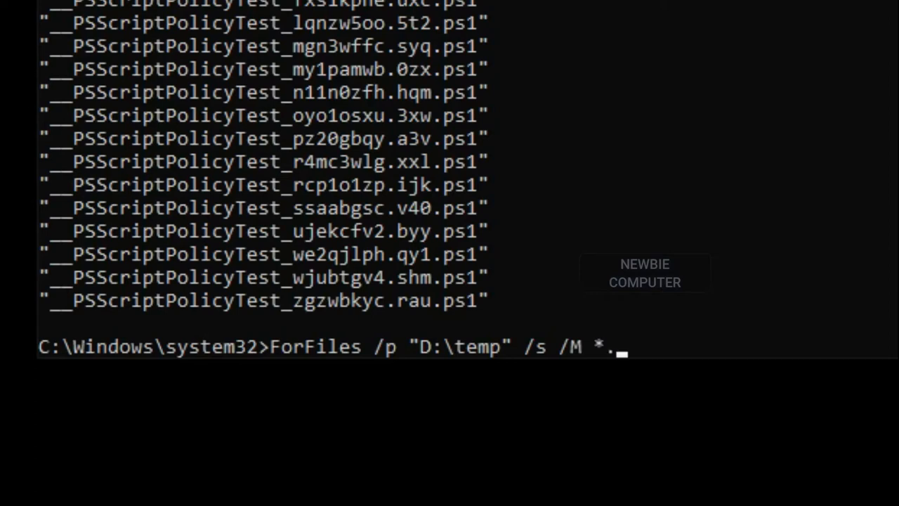
text(log)
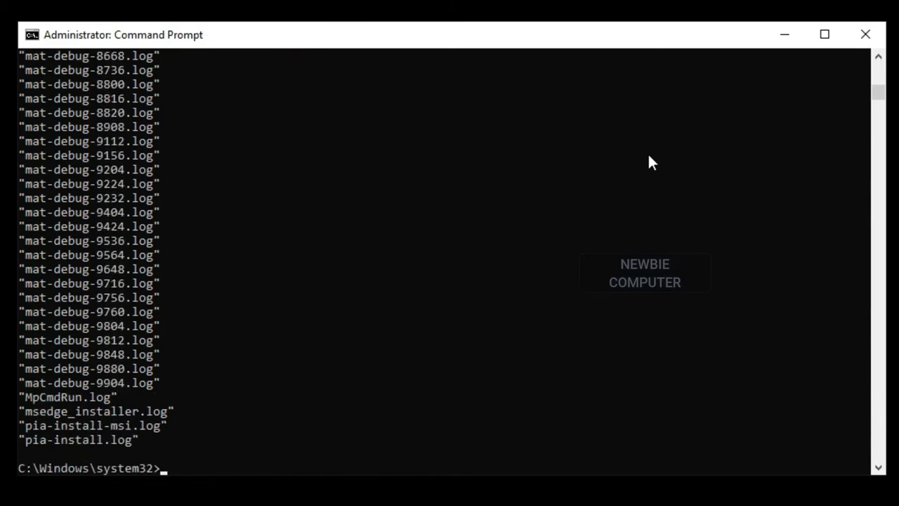
Add /d -100 so ForFiles lists only .log files older than 100 days, and recall it.
text(ForFiles /p "D:\temp" /s /M *.log)
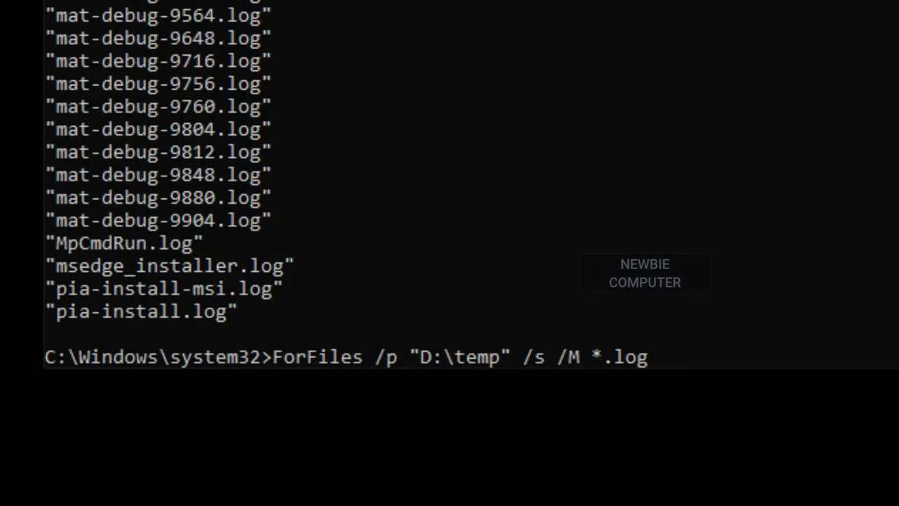
text(/d -)
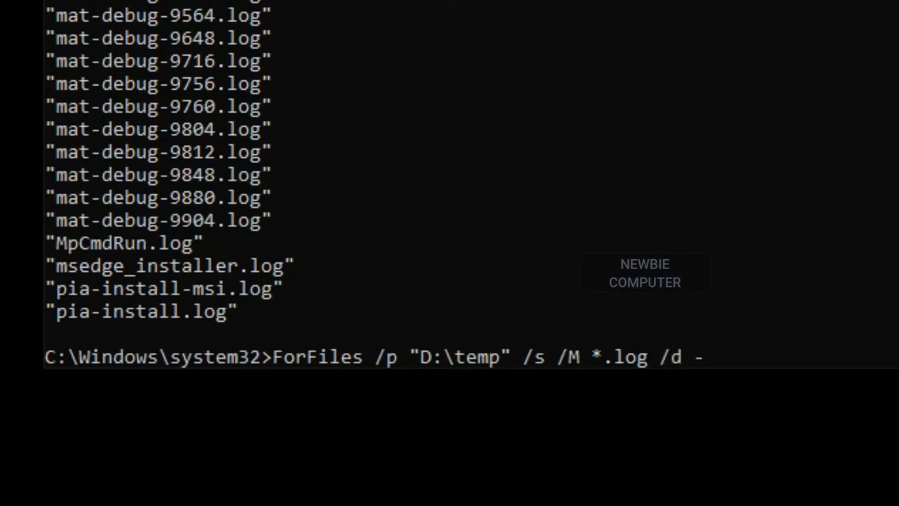
text(100)
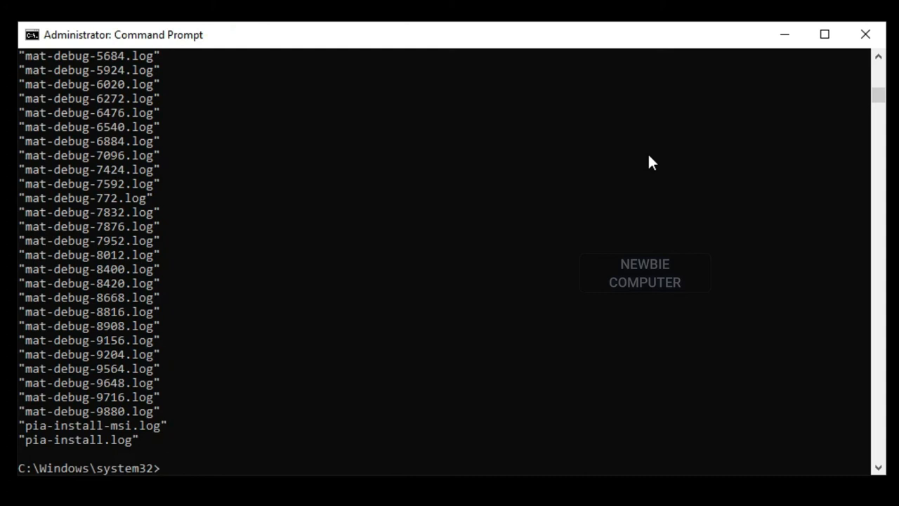
text(ForFiles /p "D:\temp" /s /M *.log /d -100)
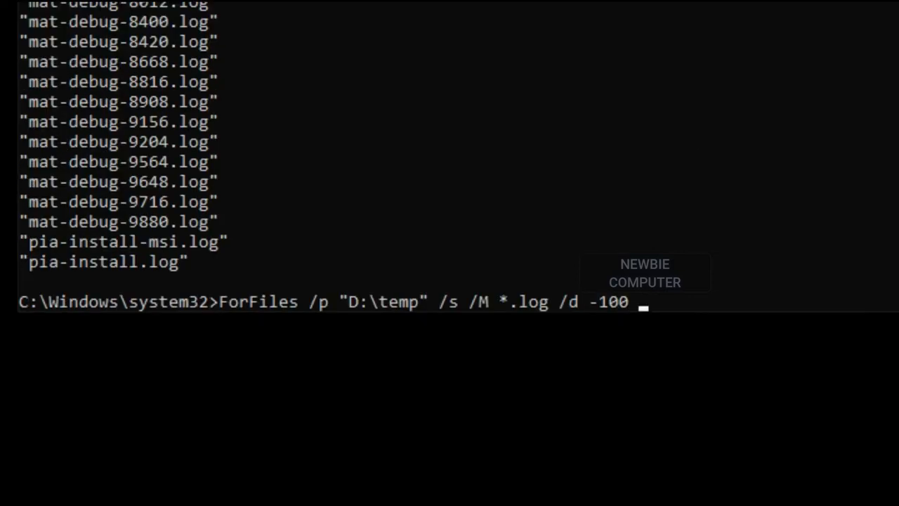
text(/c)
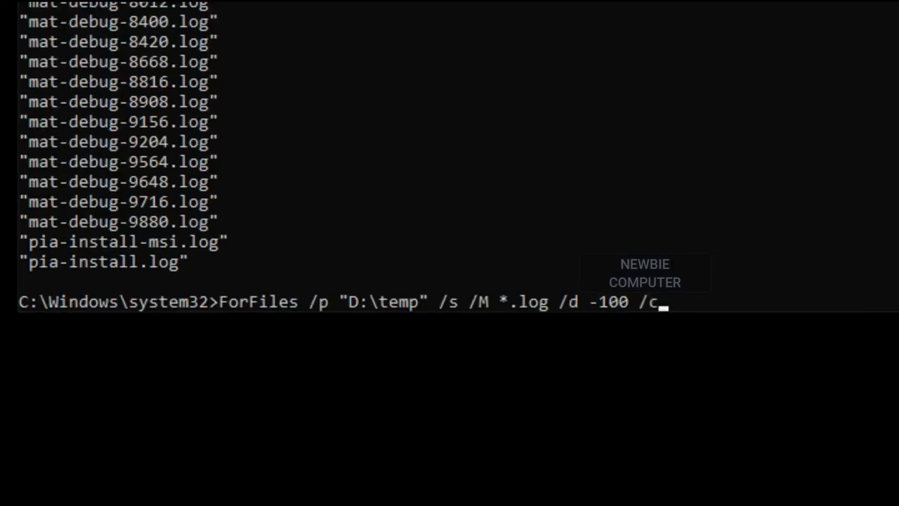
text("c)
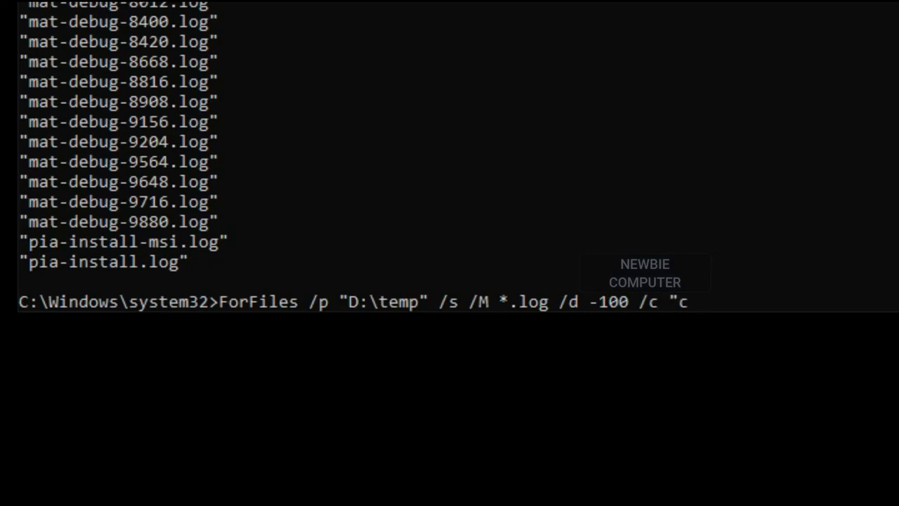
text(md)
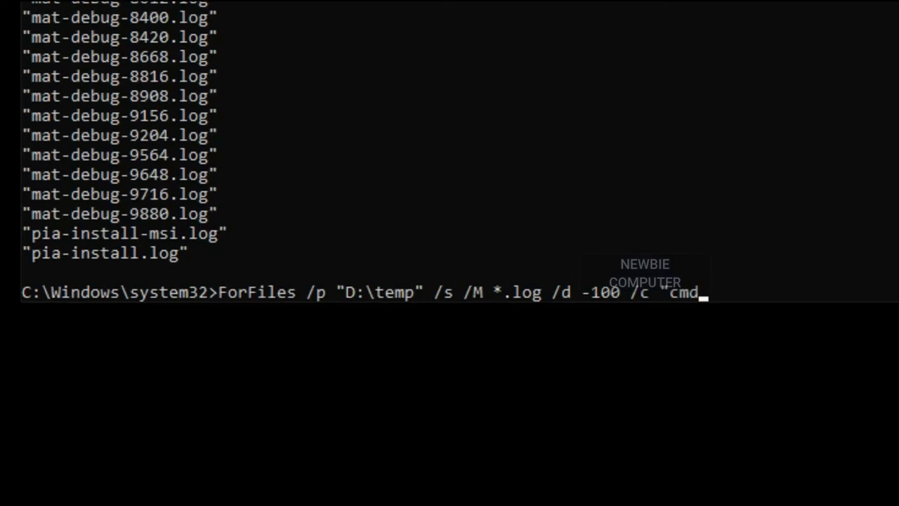
text(/c del /q)
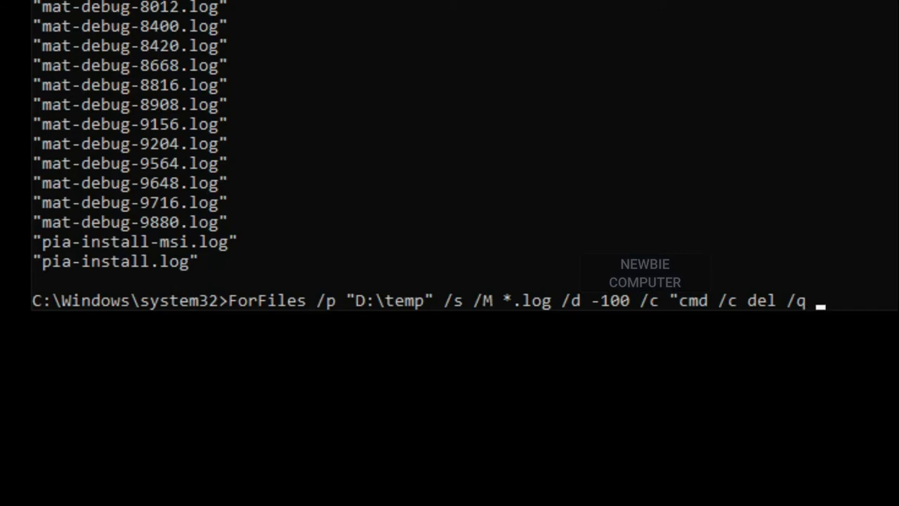
text(@file)
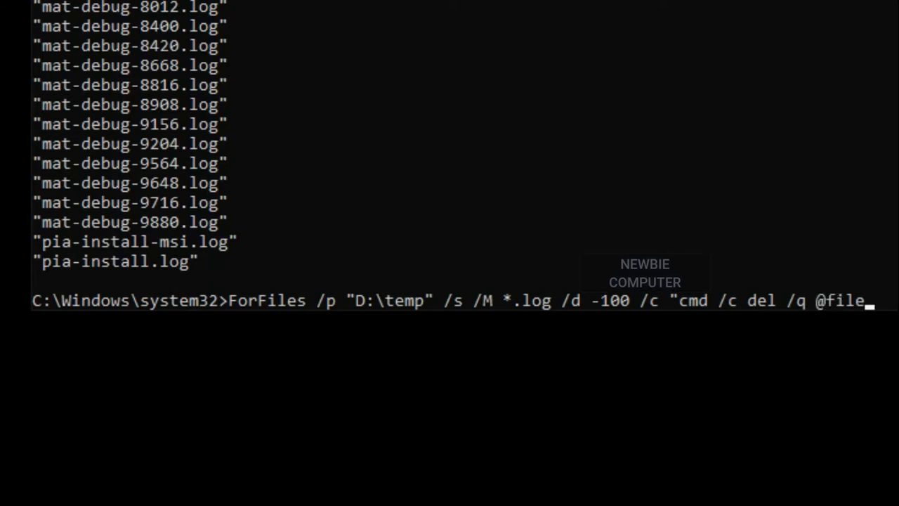
text(")
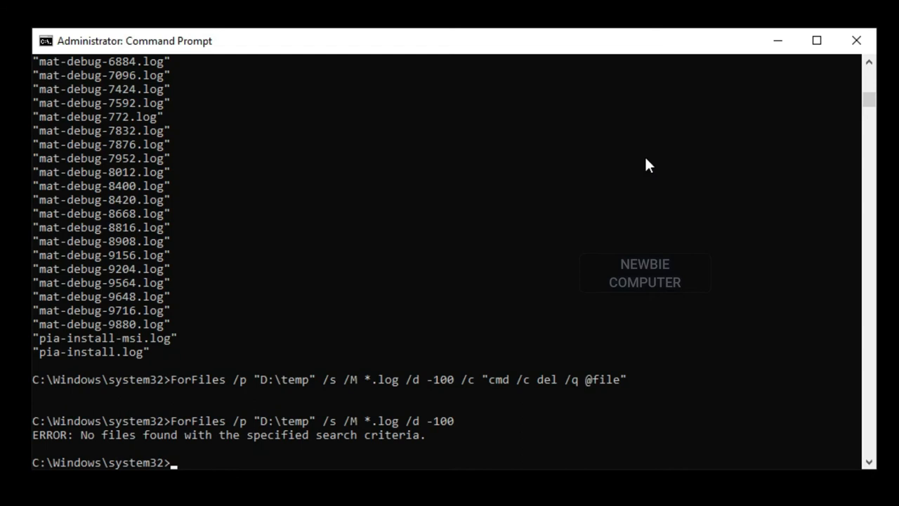
Re-run the 100-day .log check, then a broader ForFiles listing without the .log filter.
text(ForFiles /p "D:\temp" /s /M *.log /d -100)
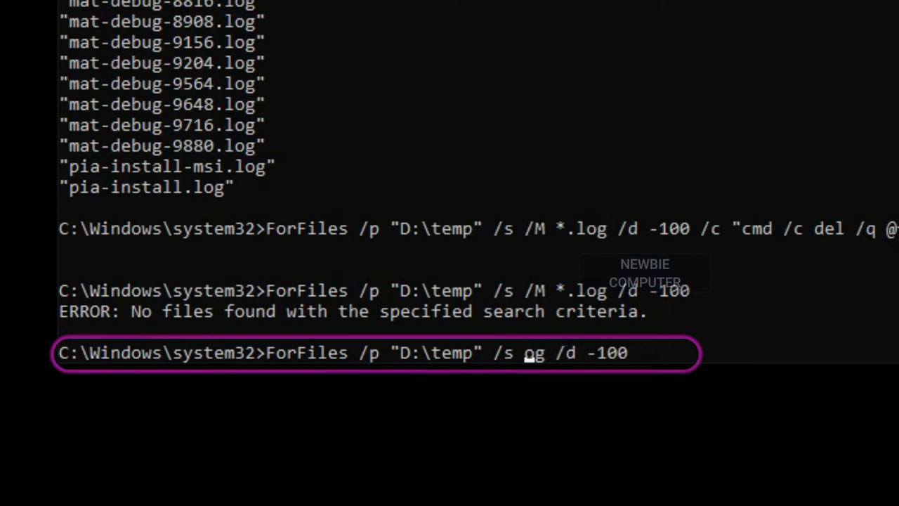
key(BackSpace)
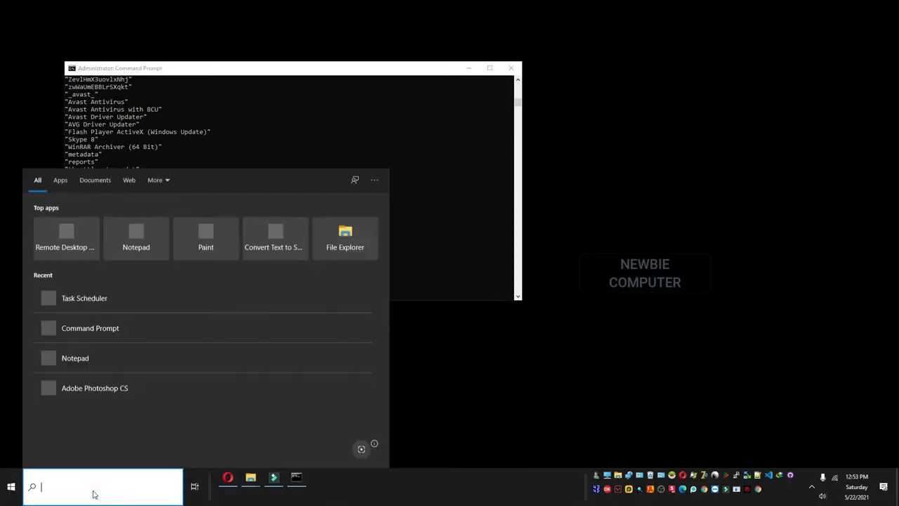
Launch Task Scheduler and start a new folder inside the Task Scheduler Library.
text(task Scheduler)
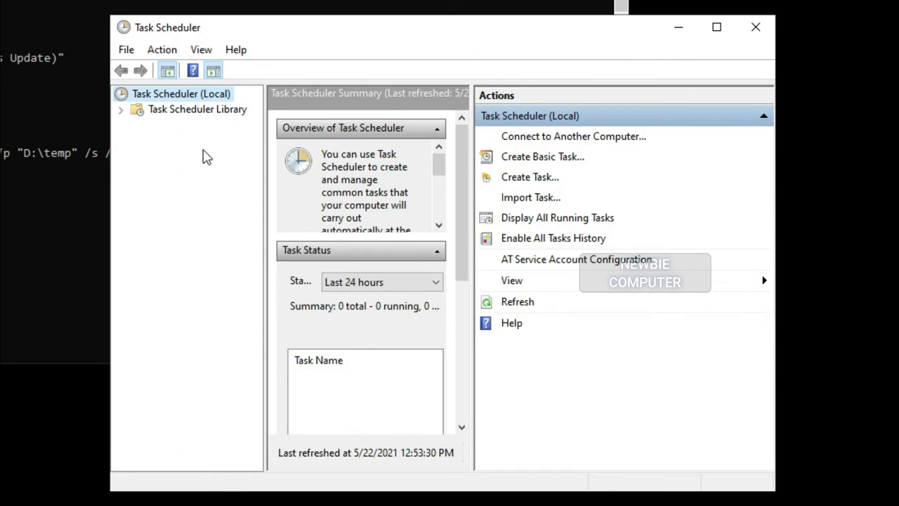
click(197, 110)
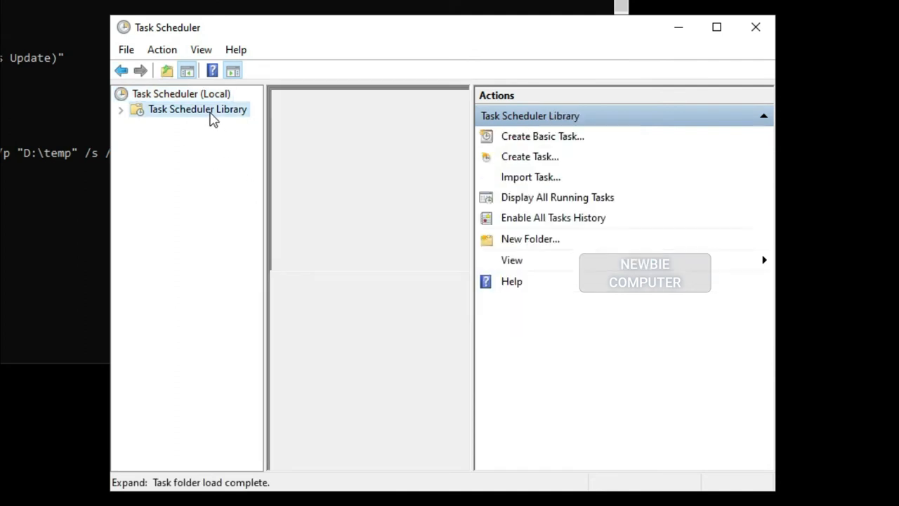
right_click(212, 118)
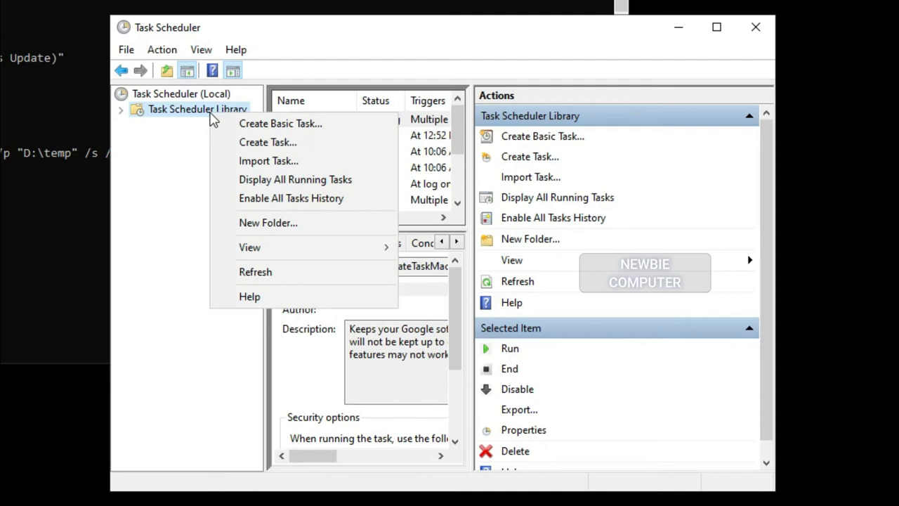
mouse_move(292, 230)
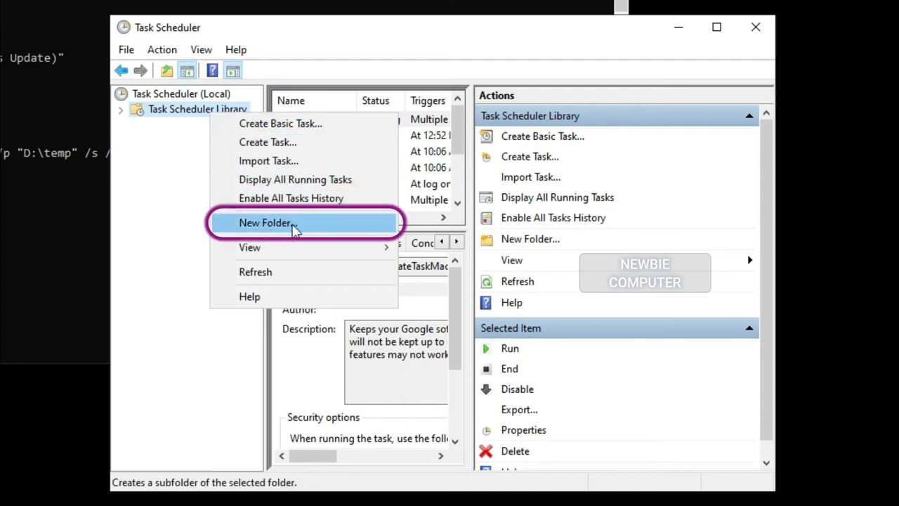
click(264, 222)
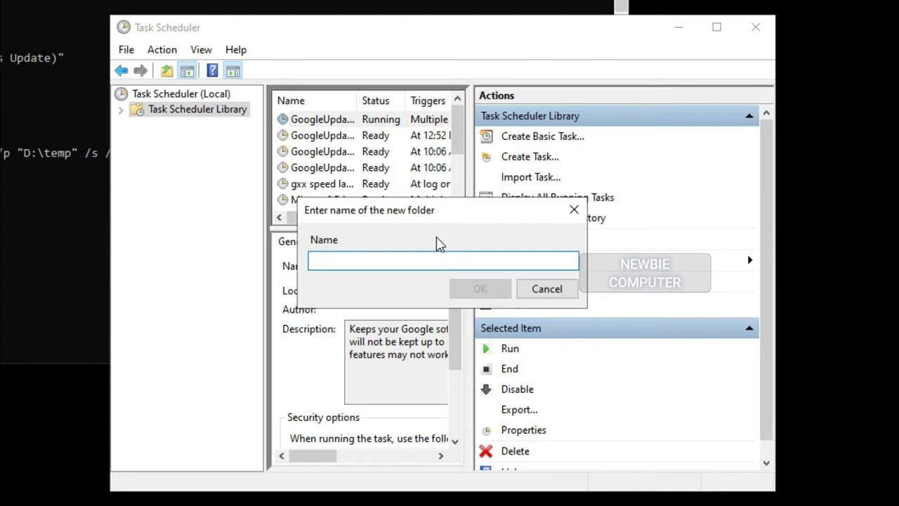
Name the new library folder mycleanup and expand the library to show it.
text(cleanup)
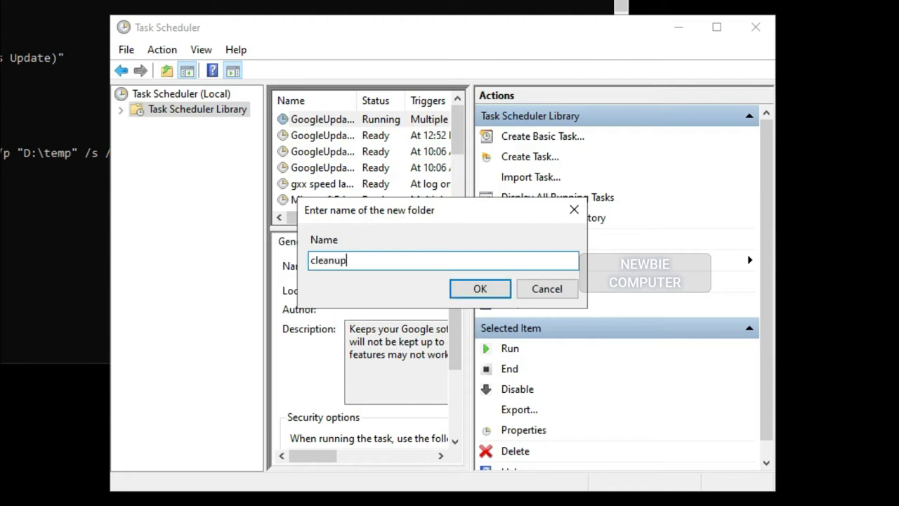
text(my)
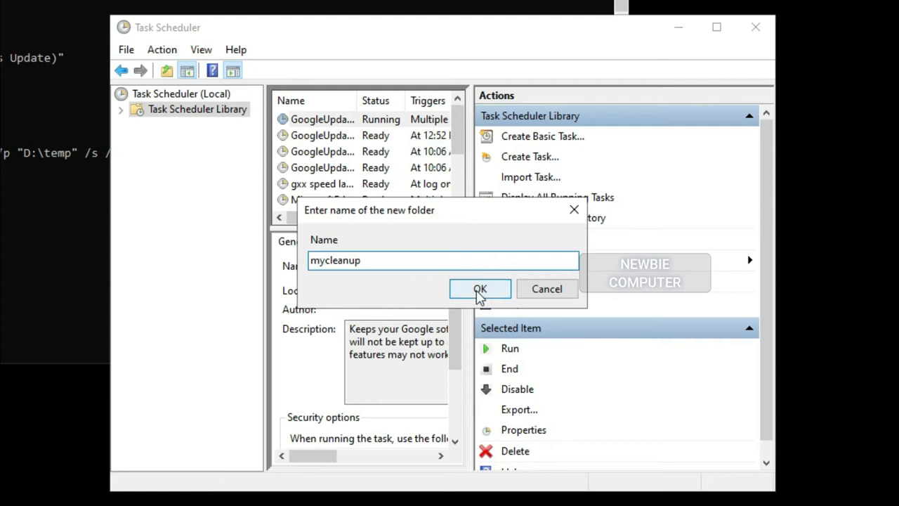
click(480, 289)
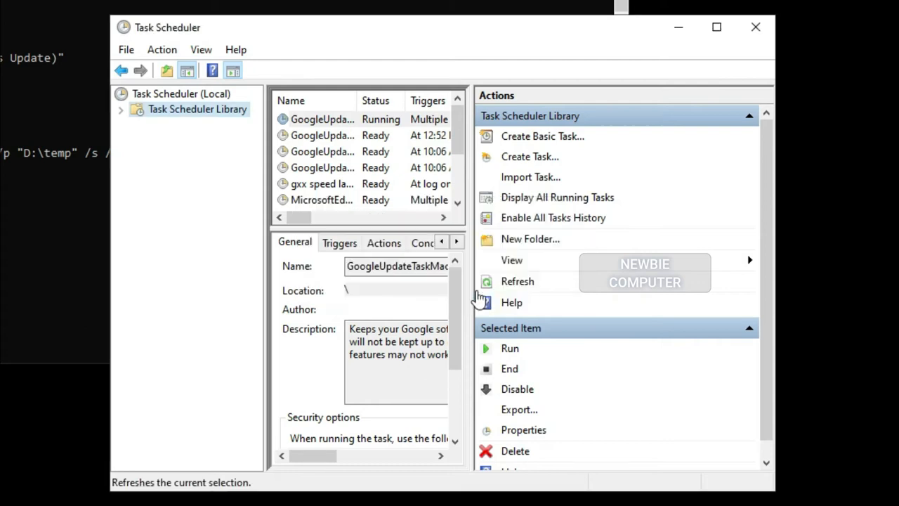
click(121, 110)
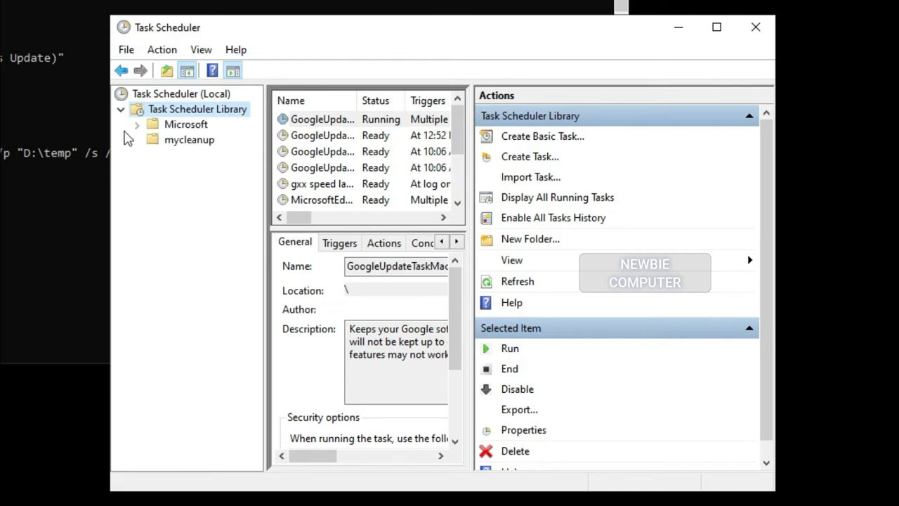
Start creating a custom task inside the mycleanup folder.
click(188, 139)
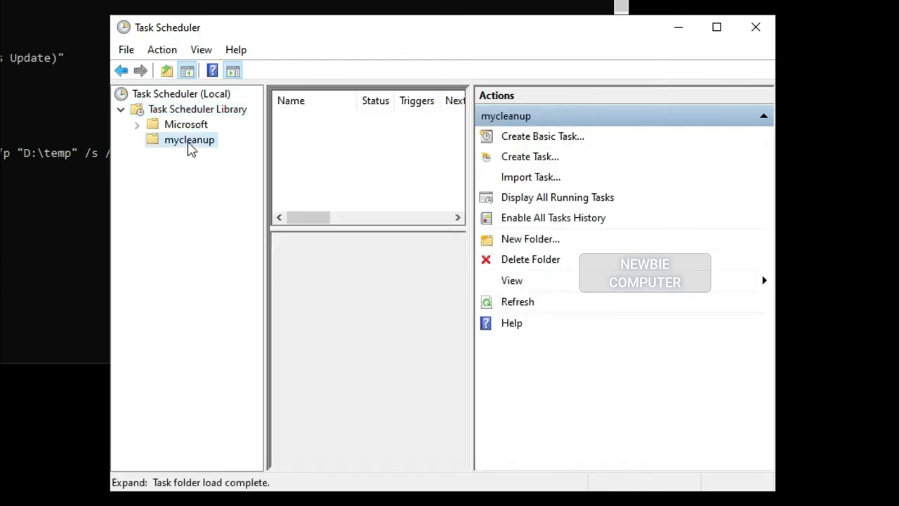
right_click(188, 139)
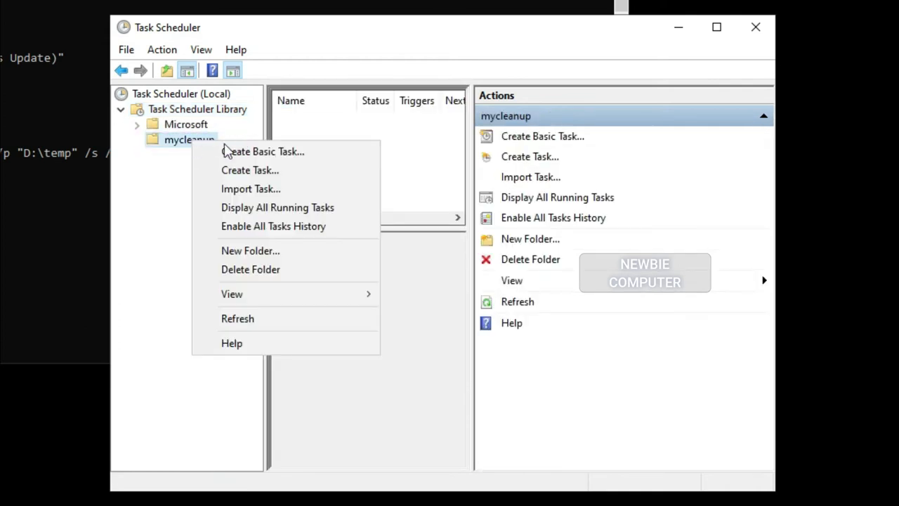
mouse_move(250, 170)
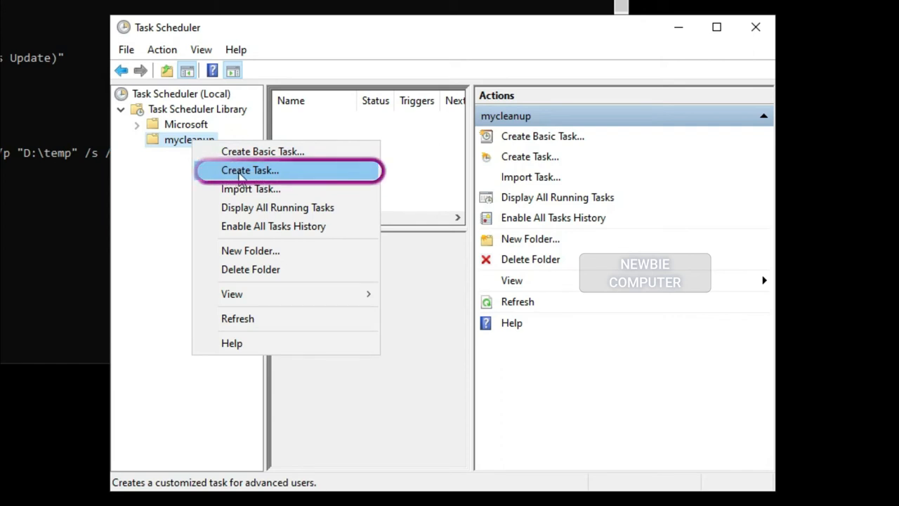
click(250, 170)
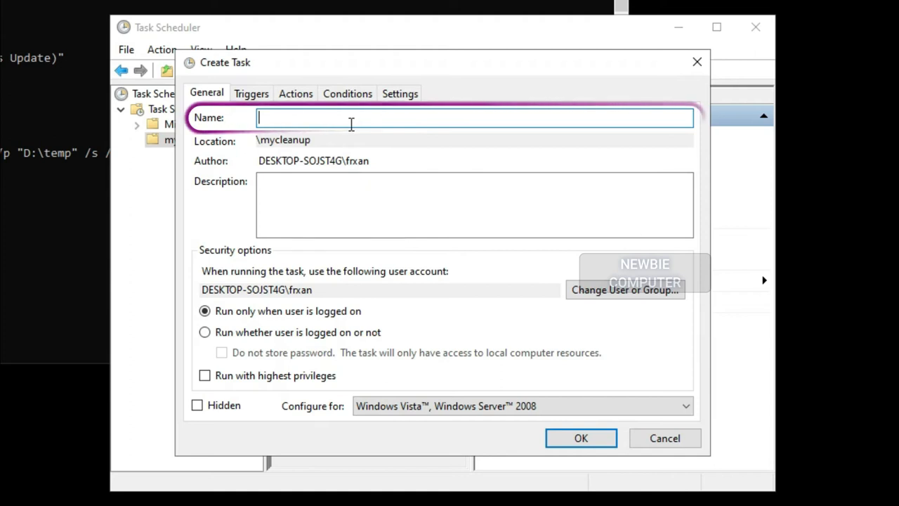
Name the task 'deletefile', describe it 'delete older files', and run whether user is logged on or not.
text(de)
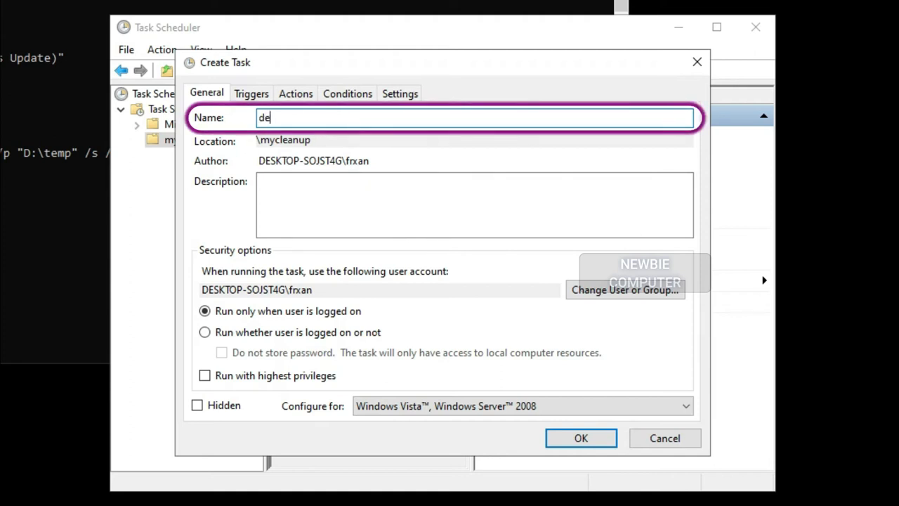
text(letefile)
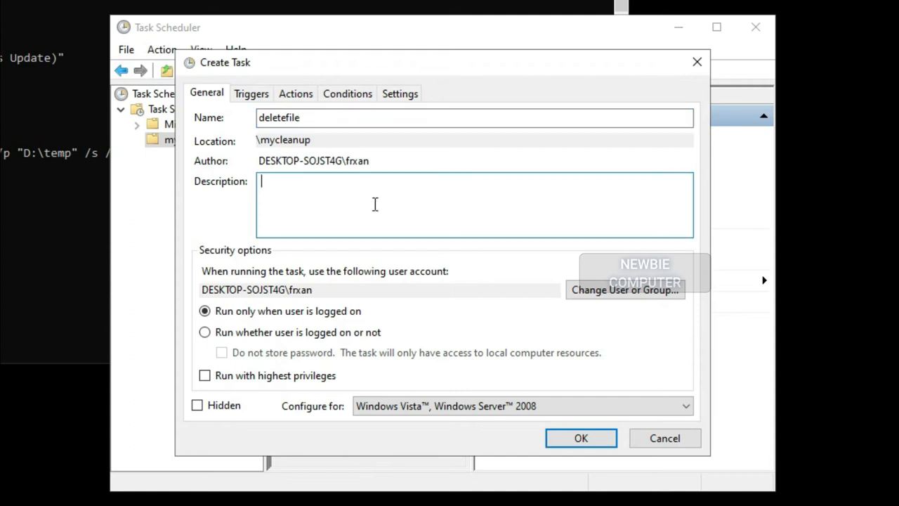
text(delete fil)
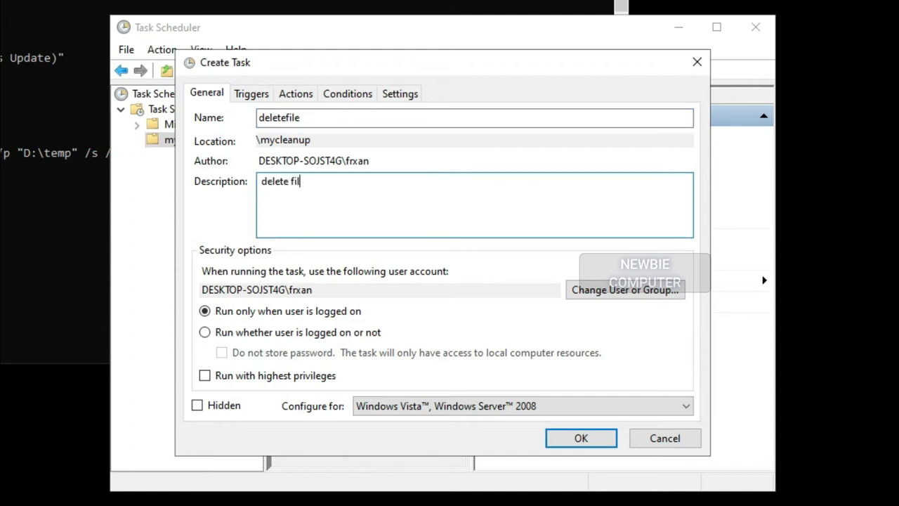
text(older files)
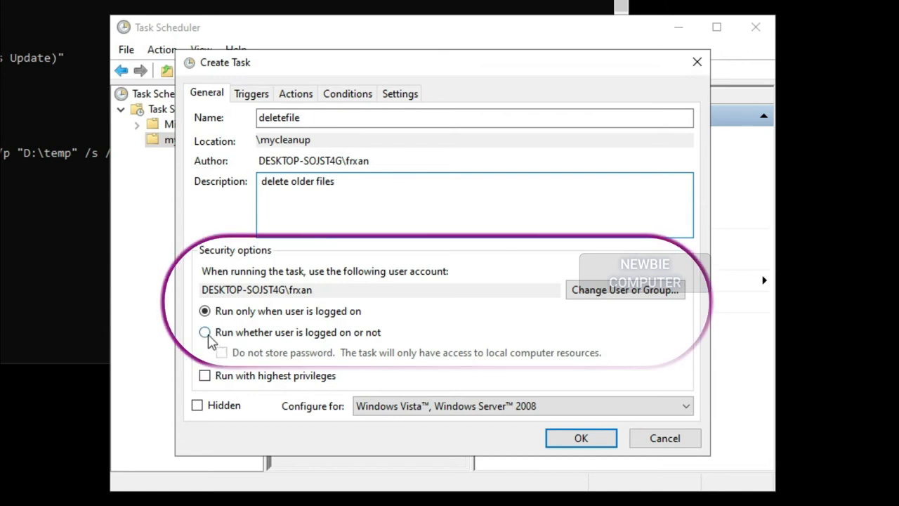
click(205, 332)
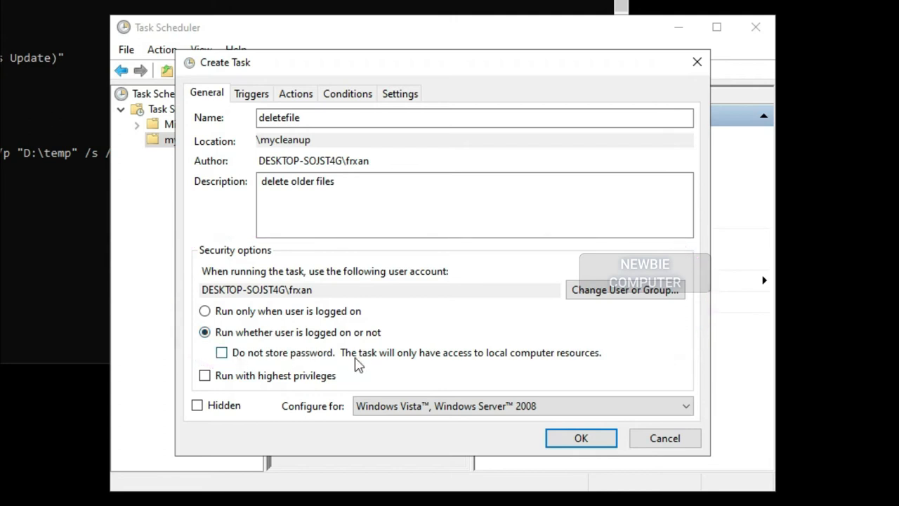
mouse_move(320, 358)
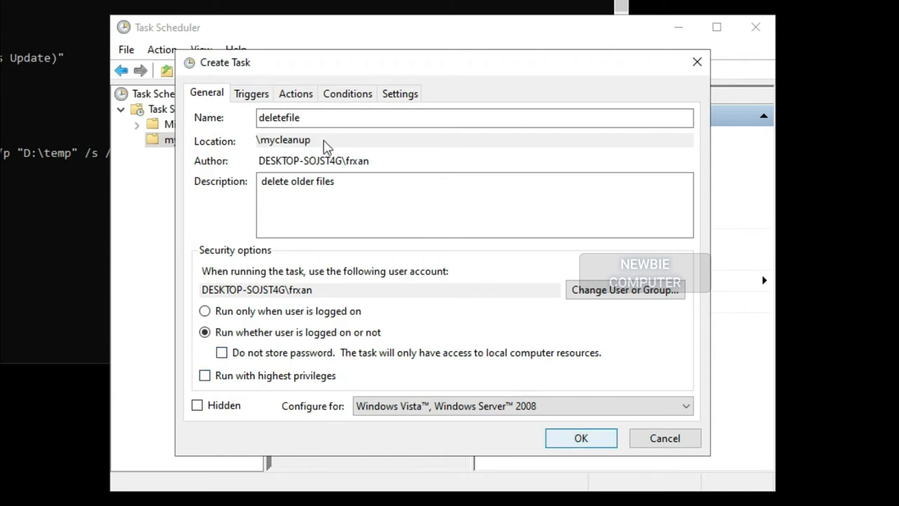
Add a Monthly trigger on the Triggers tab covering all twelve months.
click(251, 93)
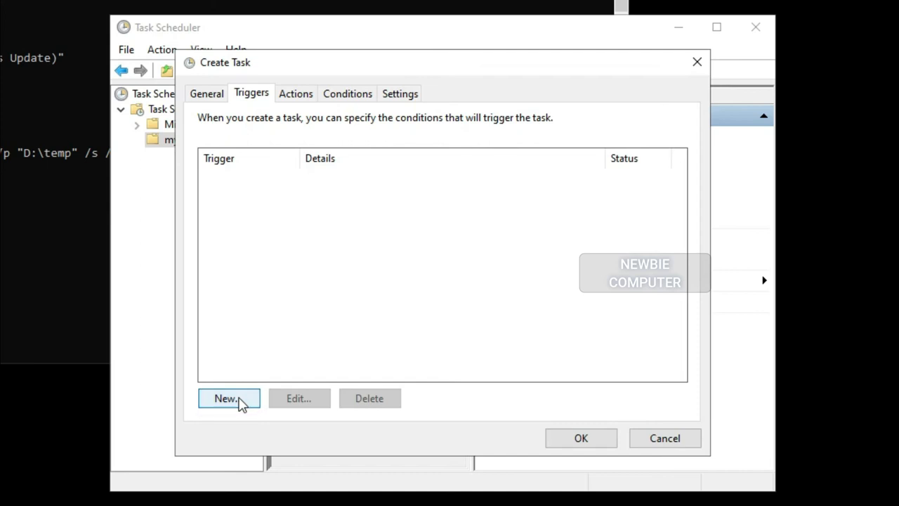
click(227, 399)
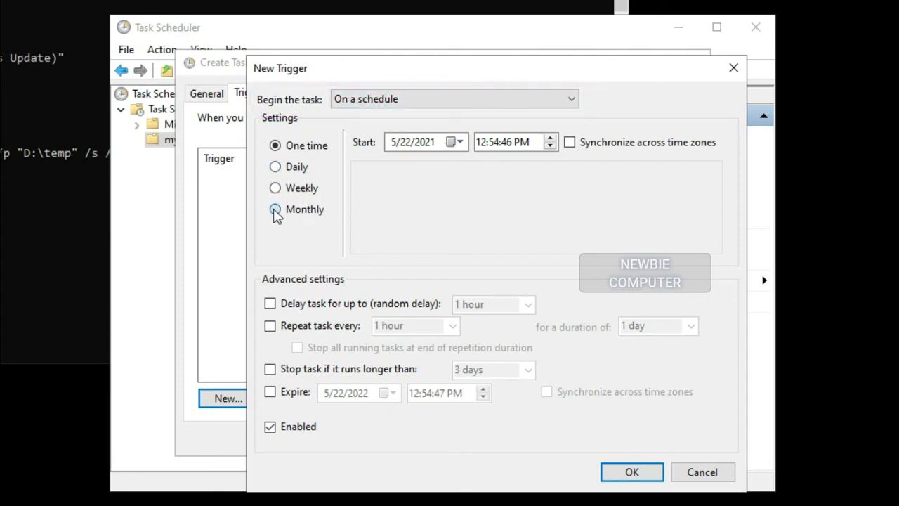
click(274, 209)
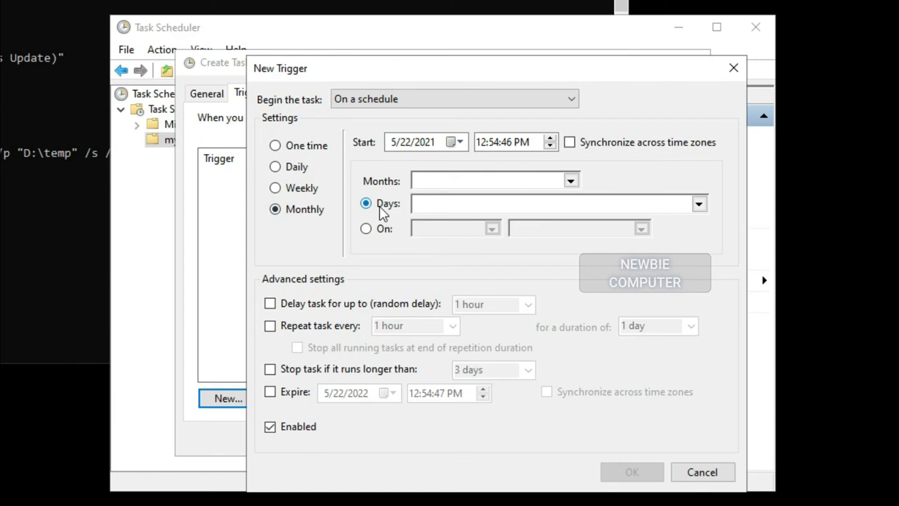
click(570, 180)
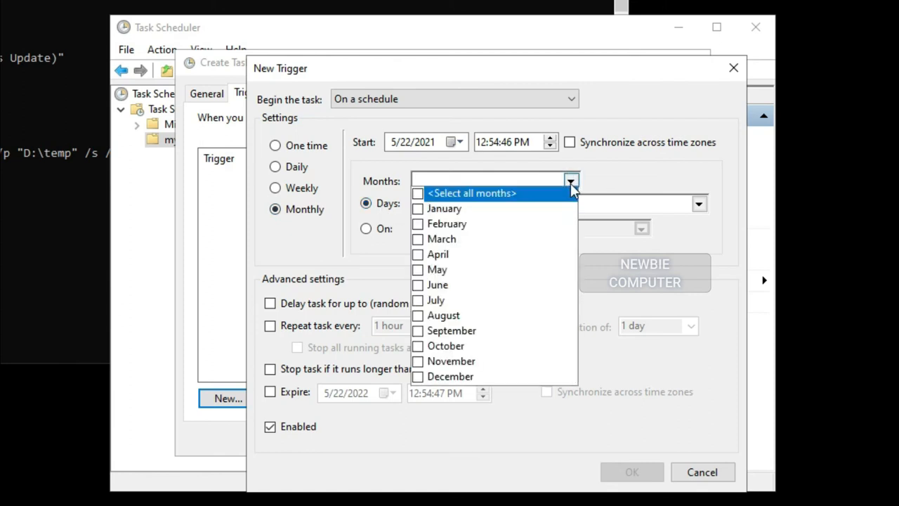
click(418, 194)
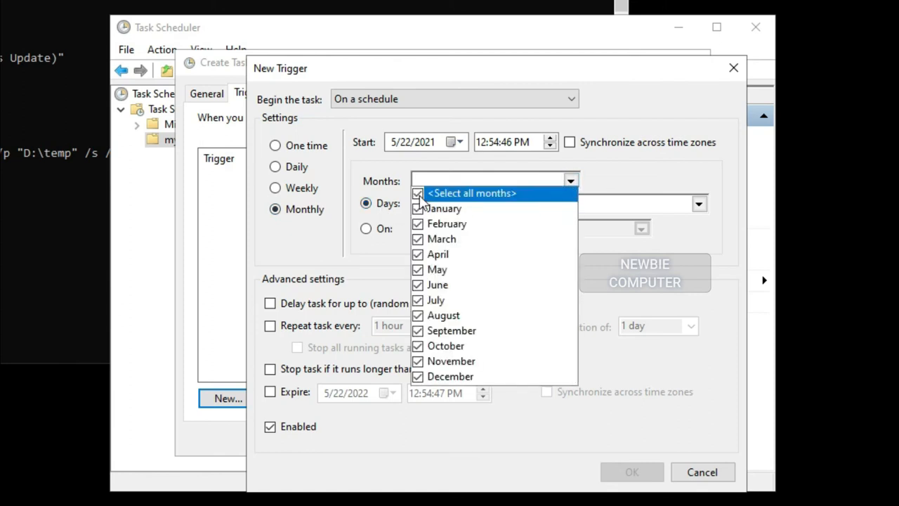
click(417, 194)
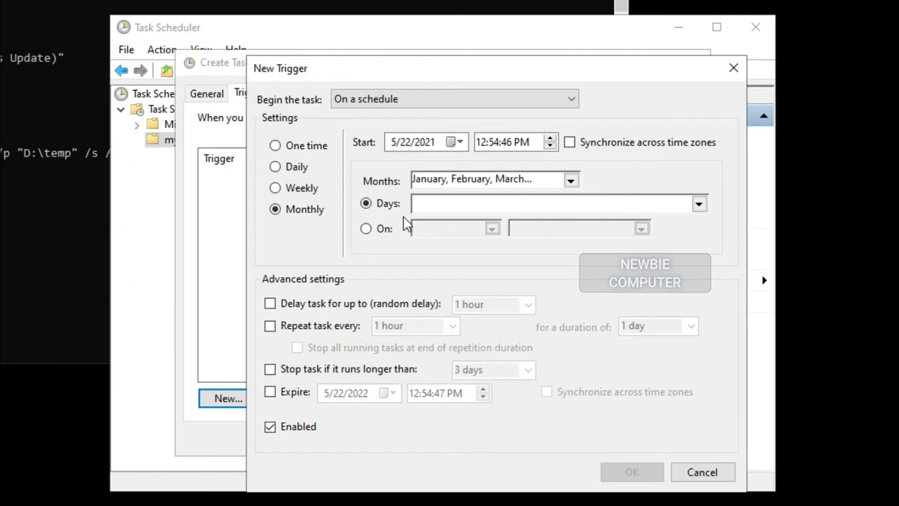
Run on day 1 of the month, stop the task after 3 days, and save the trigger.
click(699, 202)
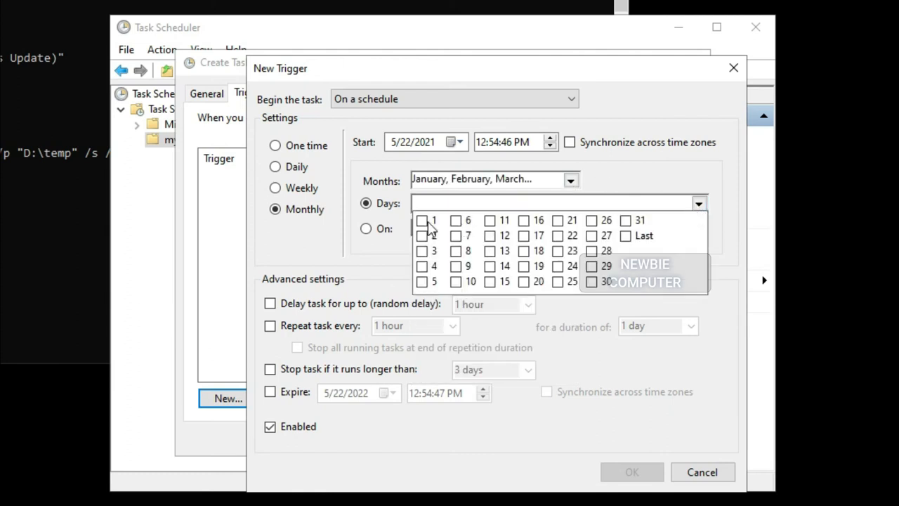
click(420, 220)
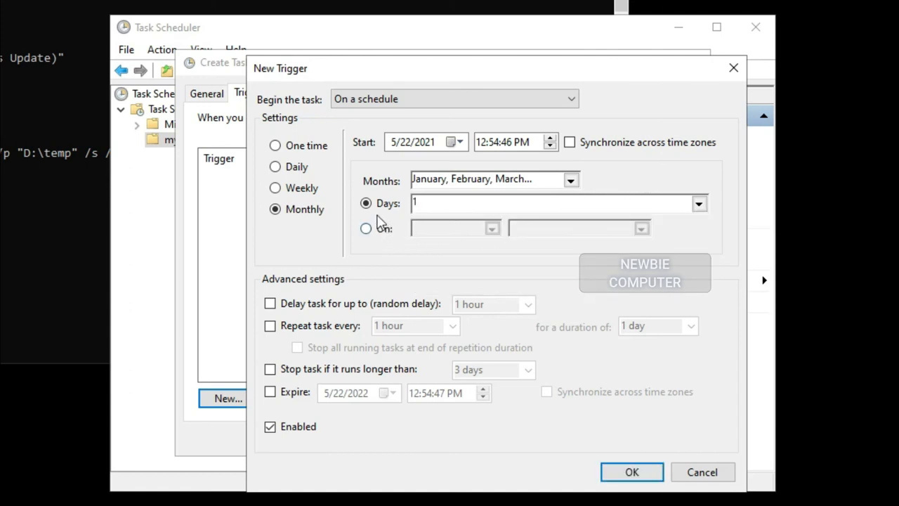
mouse_move(278, 375)
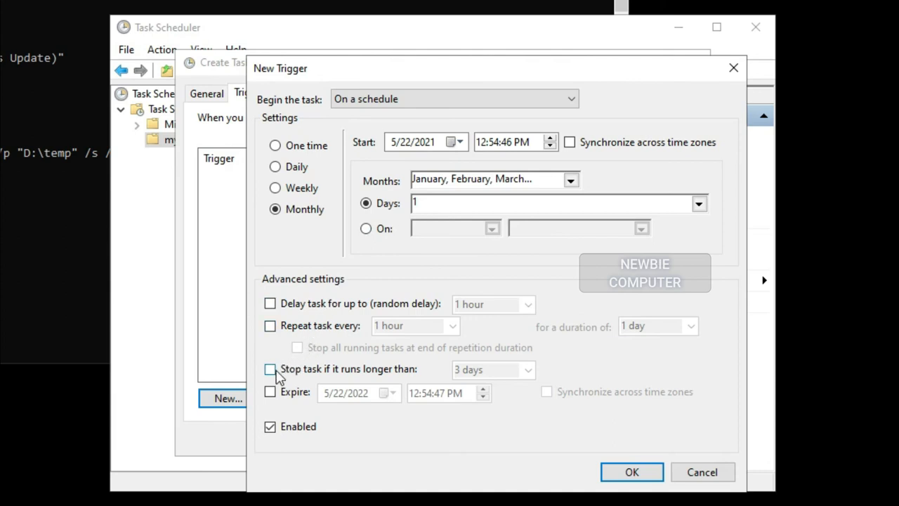
click(270, 368)
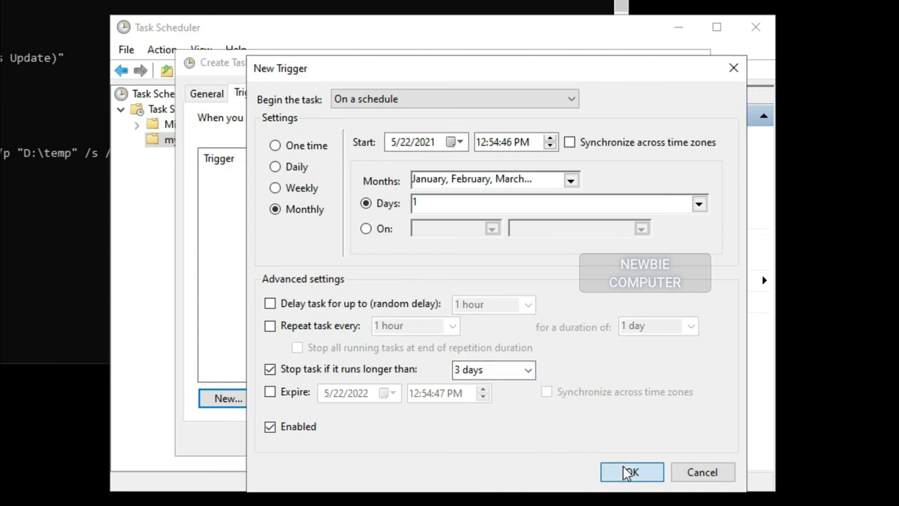
click(632, 472)
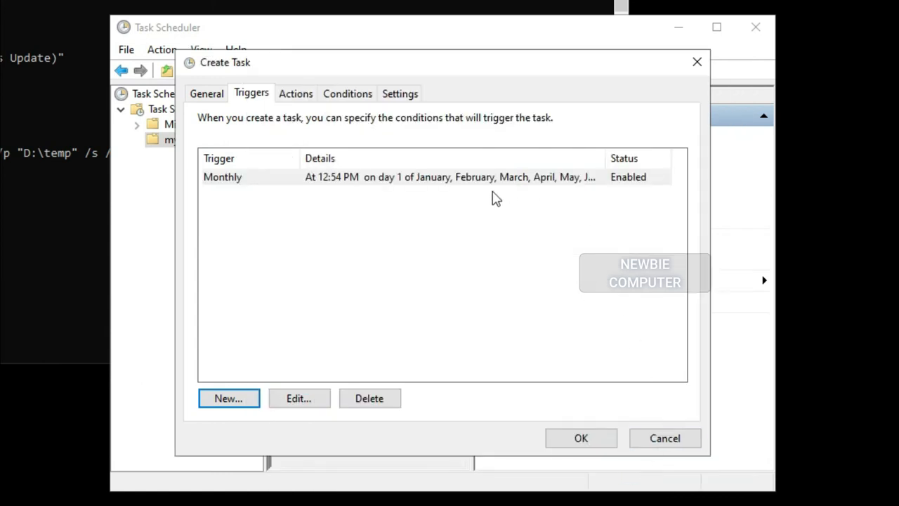
Add a 'Start a program' action that runs ForFiles.
click(295, 93)
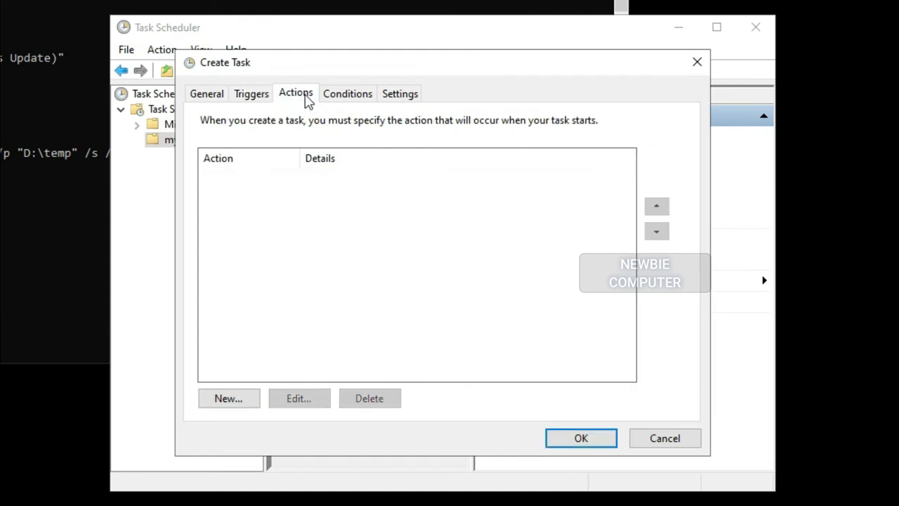
mouse_move(225, 399)
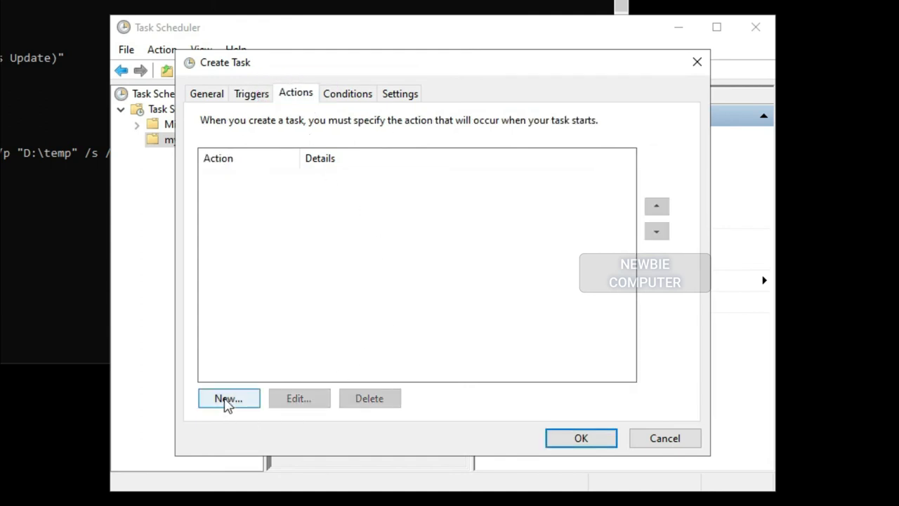
click(227, 397)
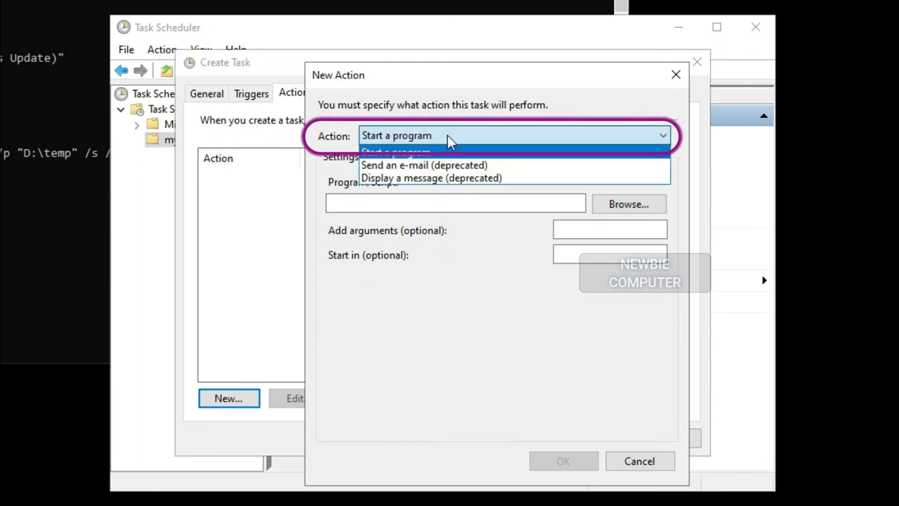
click(396, 151)
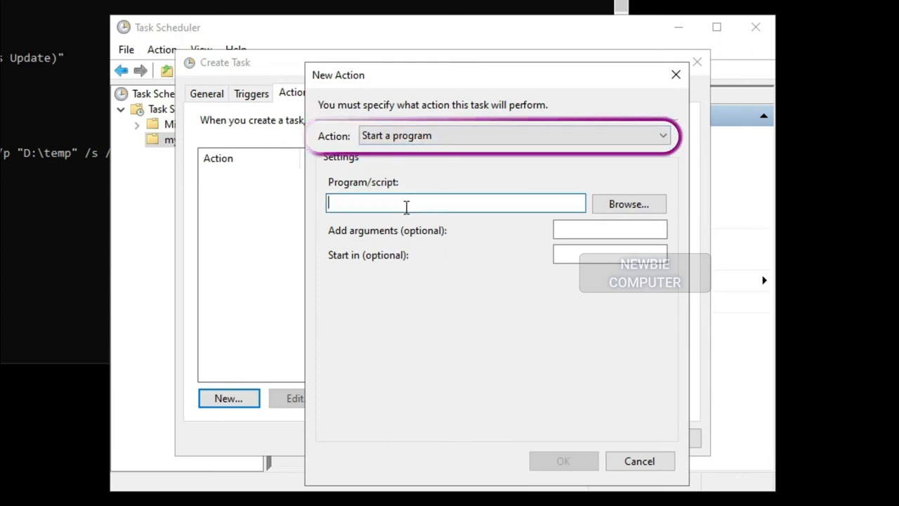
text(ForFiles)
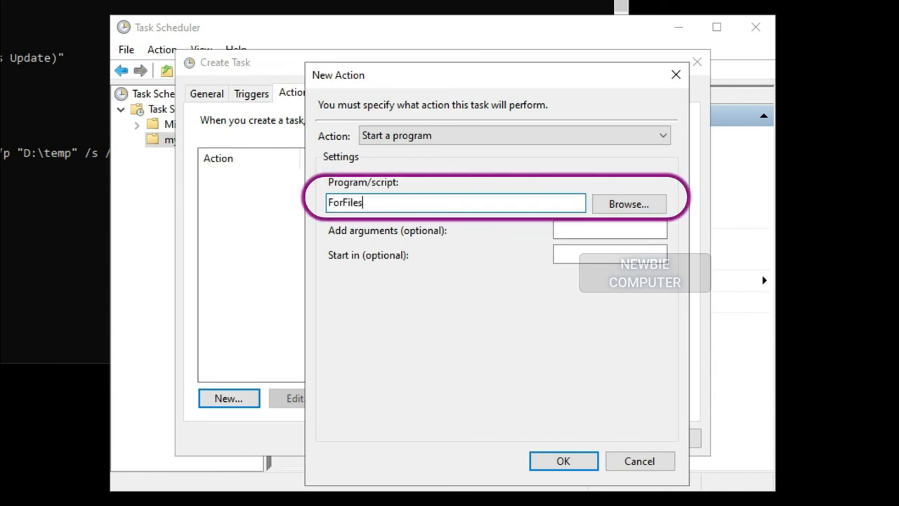
Paste the arguments /p "D:\temp" /s /M *.log from Command Prompt and save the action.
click(608, 231)
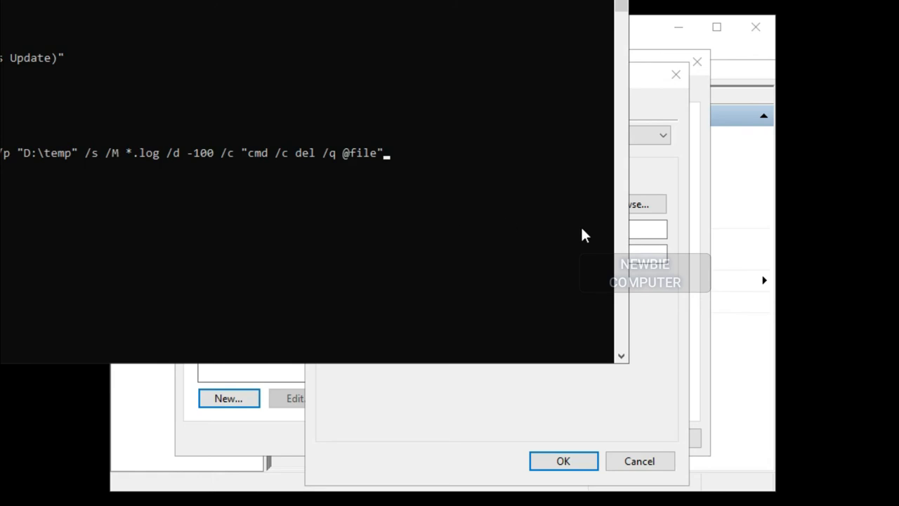
right_click(610, 230)
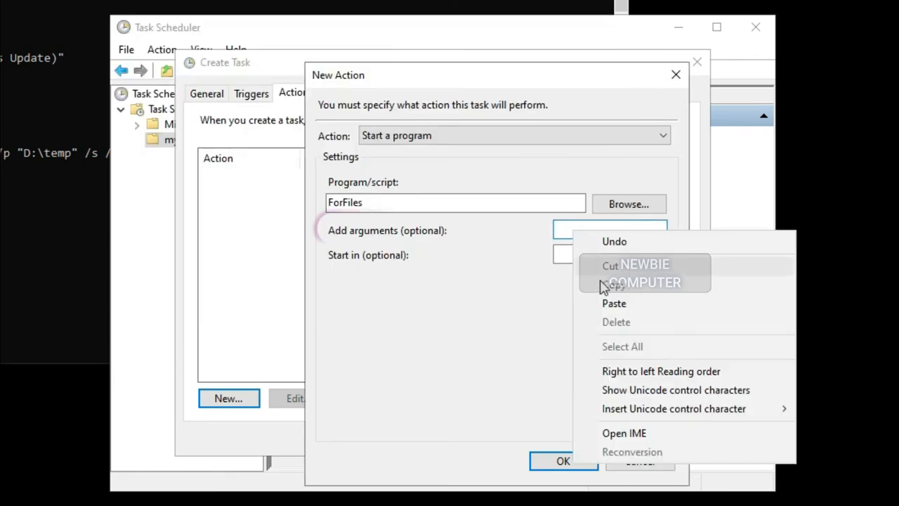
click(614, 303)
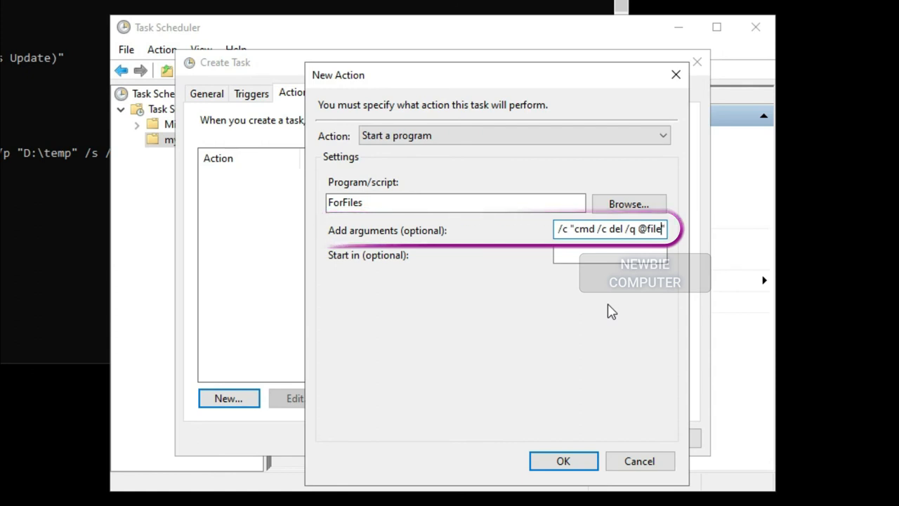
text(/p "D:\temp" /s /M *.log)
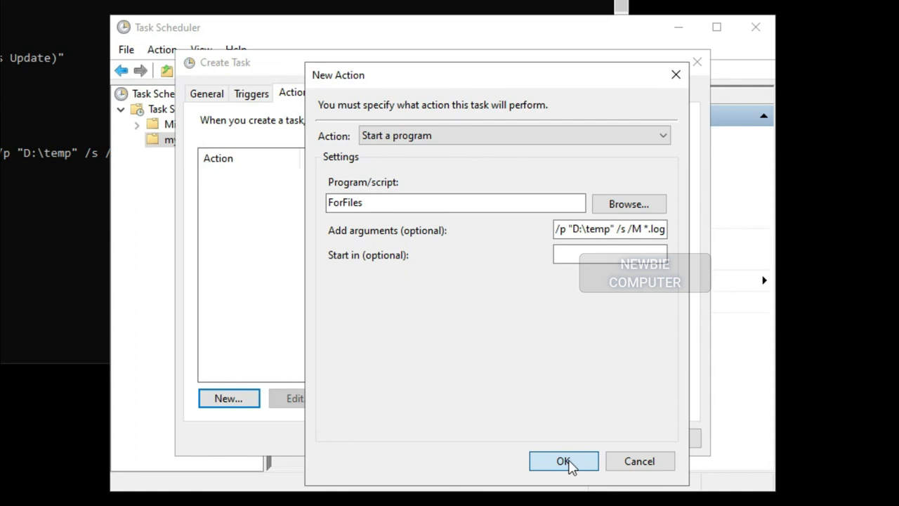
click(562, 460)
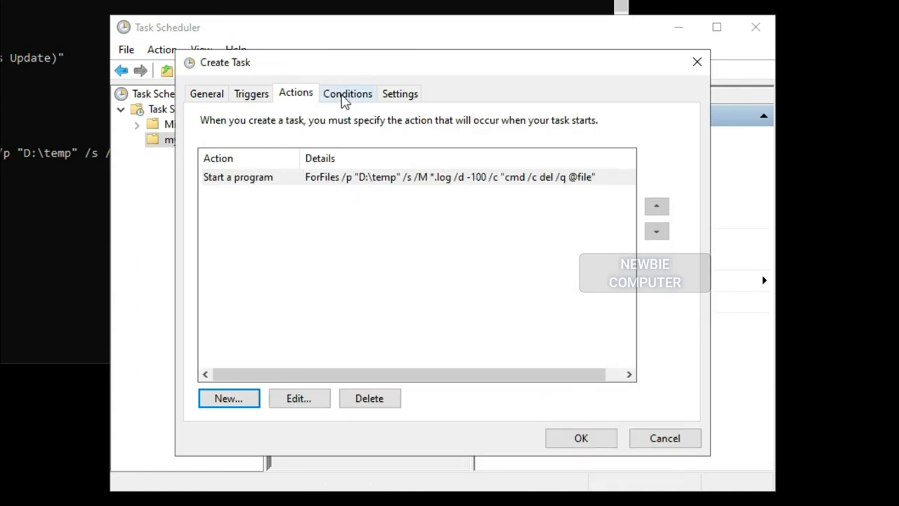
Enable running after a missed scheduled start and restarting every minute up to 3 times on failure.
click(398, 93)
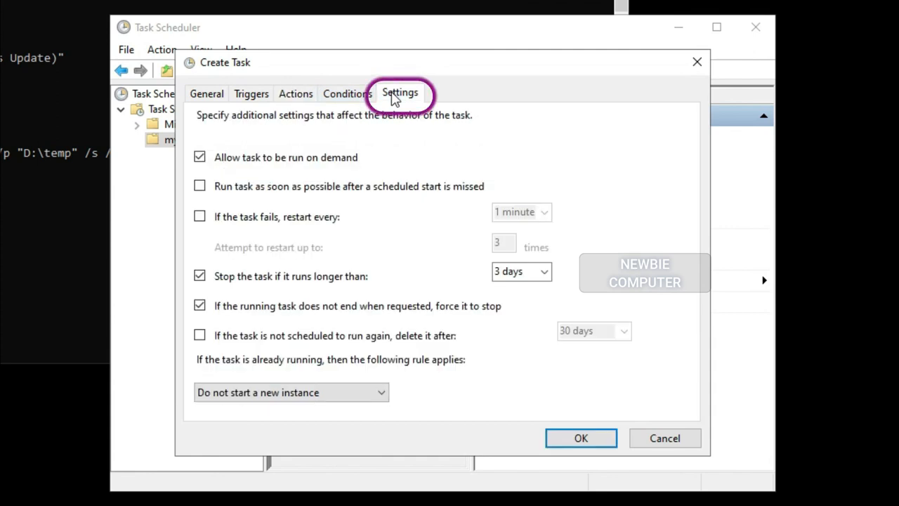
mouse_move(218, 204)
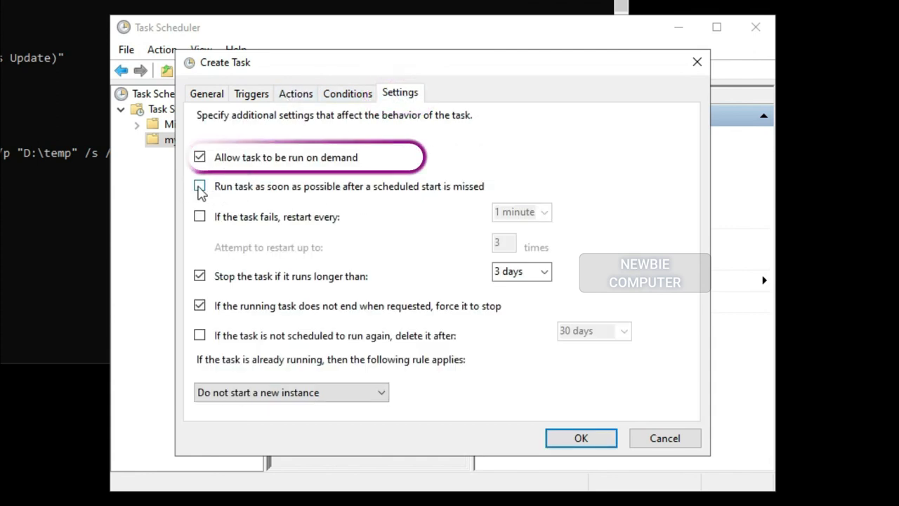
click(199, 186)
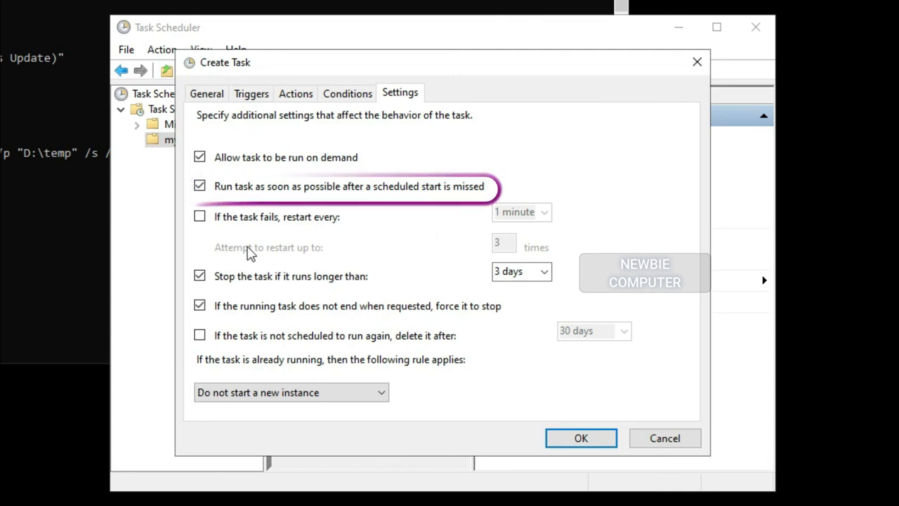
click(200, 216)
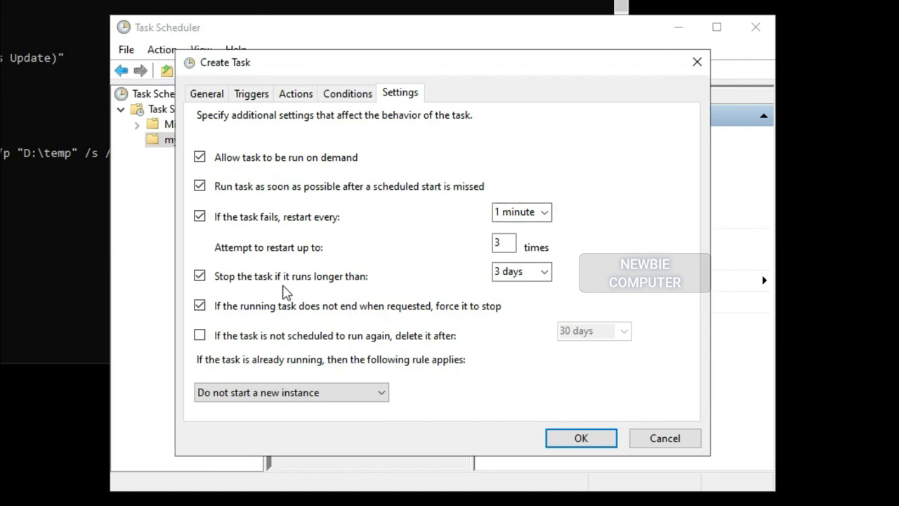
mouse_move(354, 322)
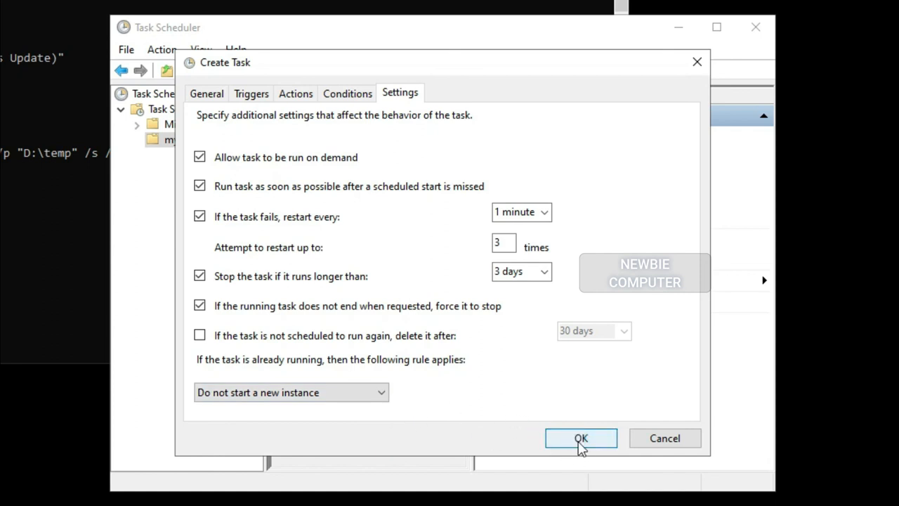
Confirm Create Task, enter the account password, and save deletefile as Ready in mycleanup.
click(581, 438)
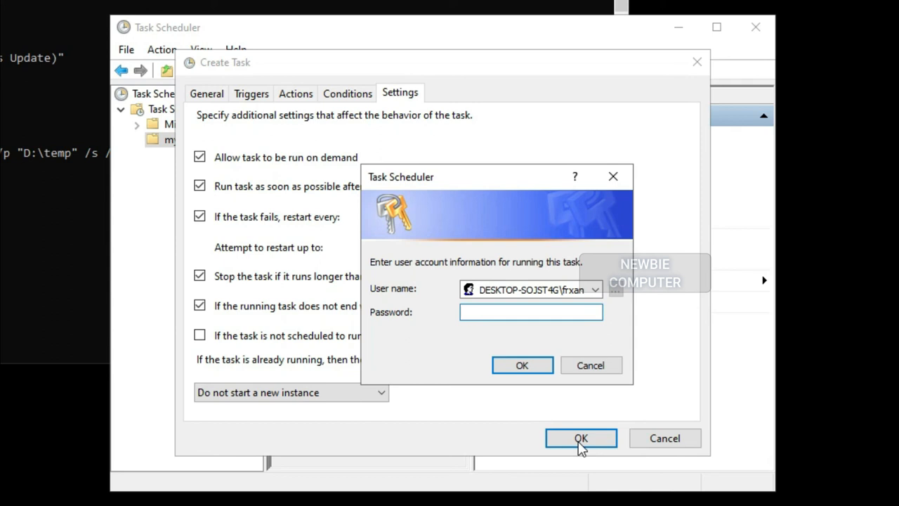
click(531, 312)
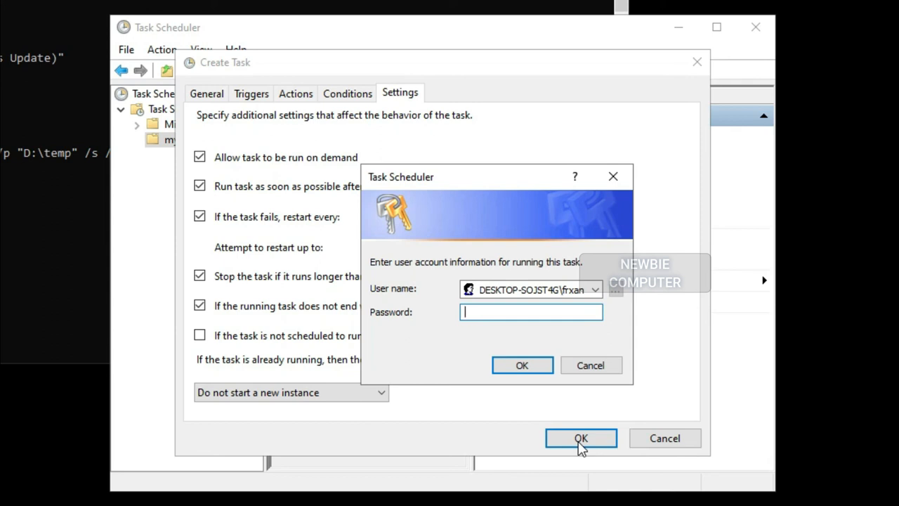
text(••)
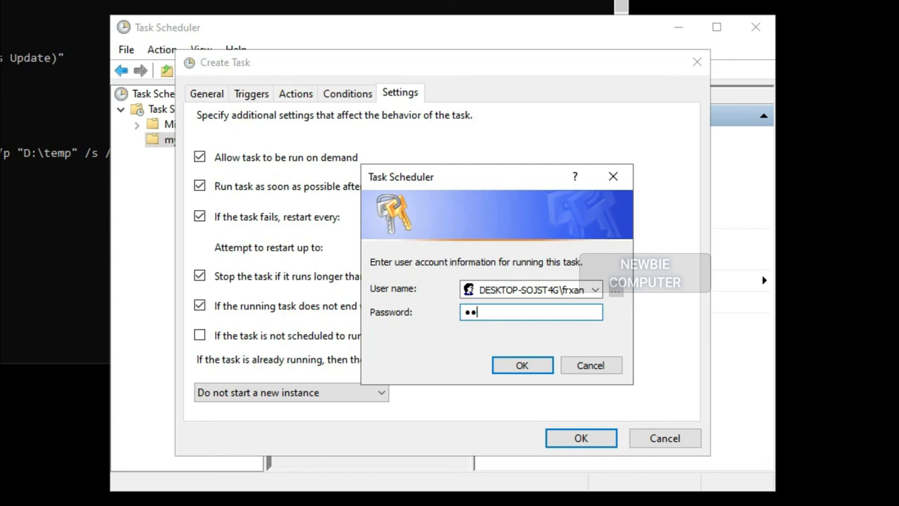
text(••)
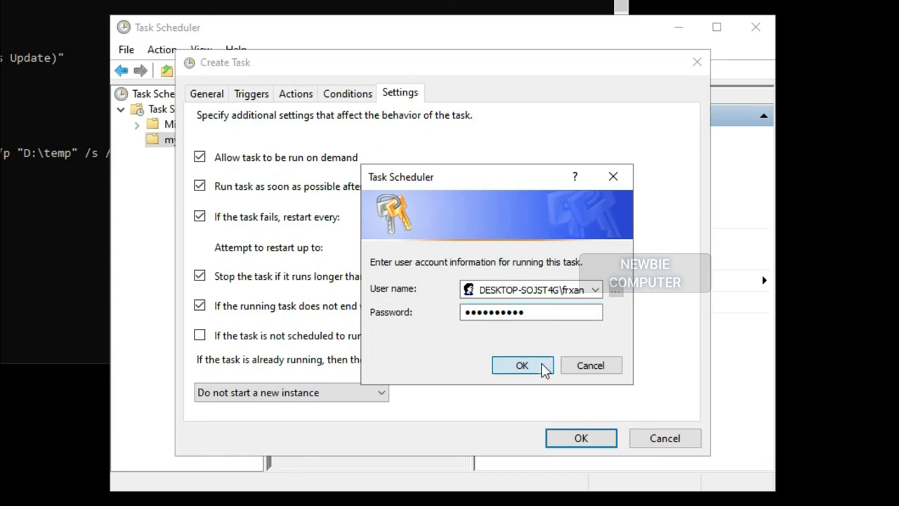
click(522, 365)
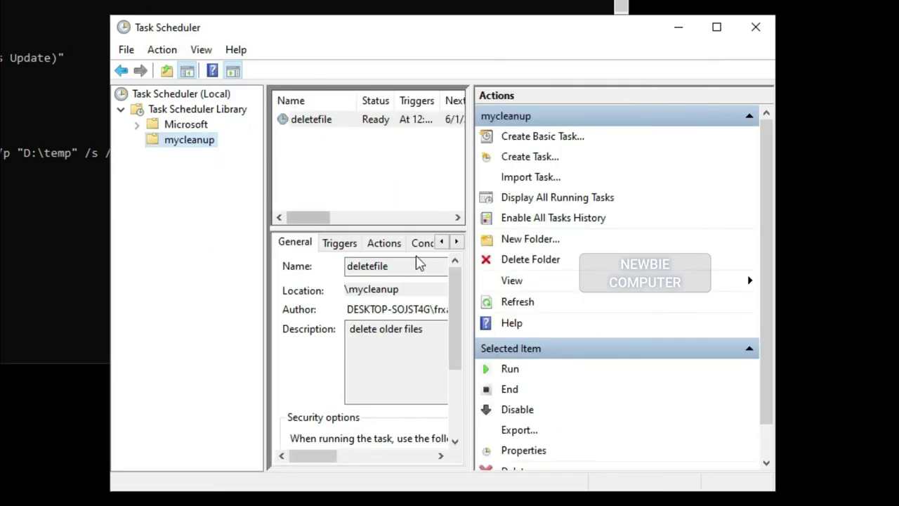
mouse_move(419, 125)
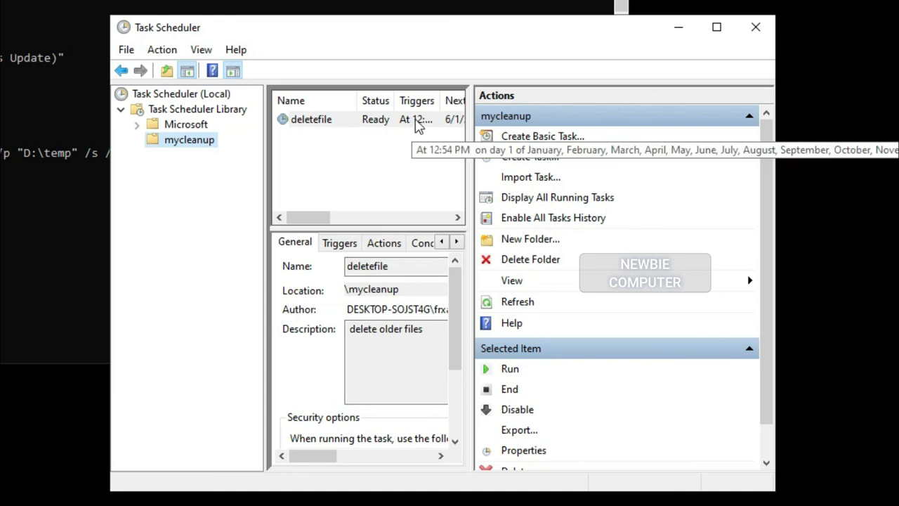